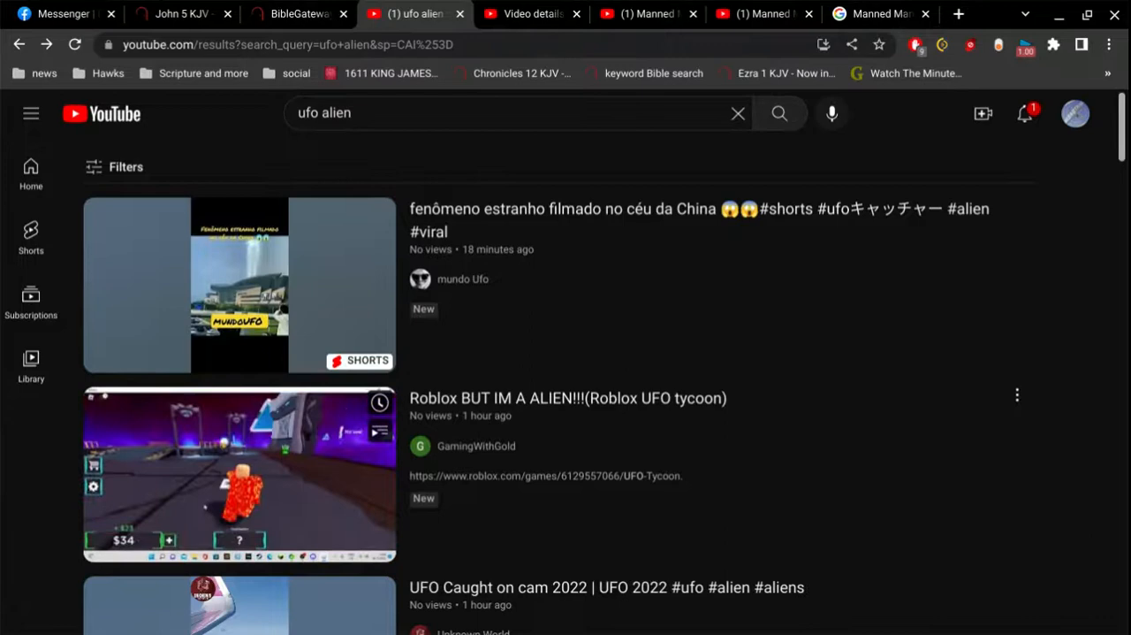
pyautogui.moveTo(239, 473)
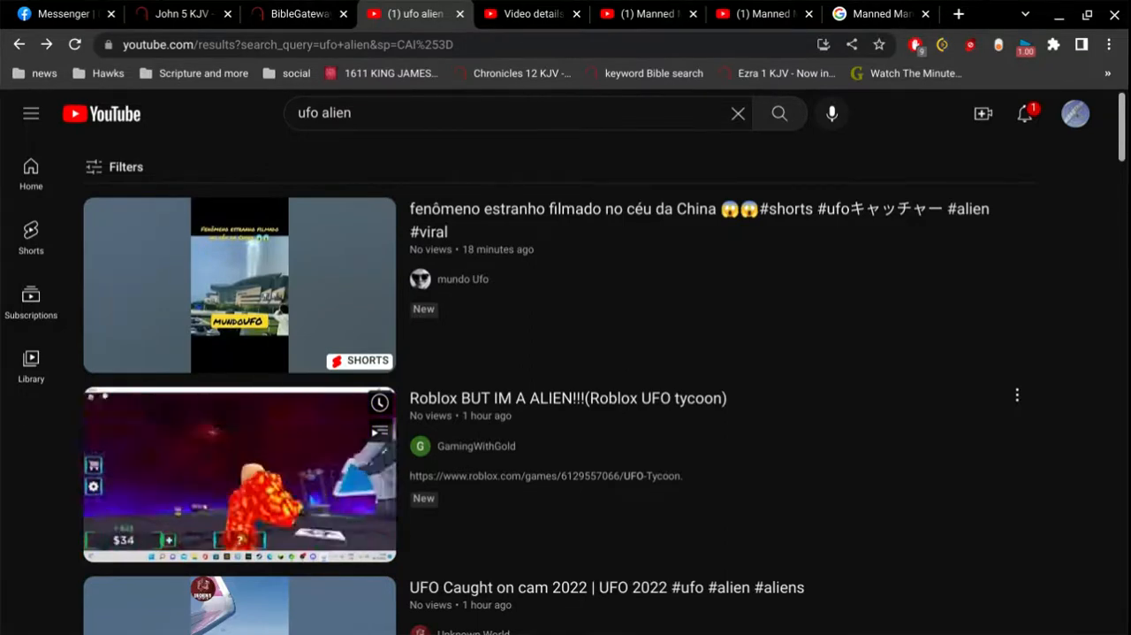
pyautogui.moveTo(899, 226)
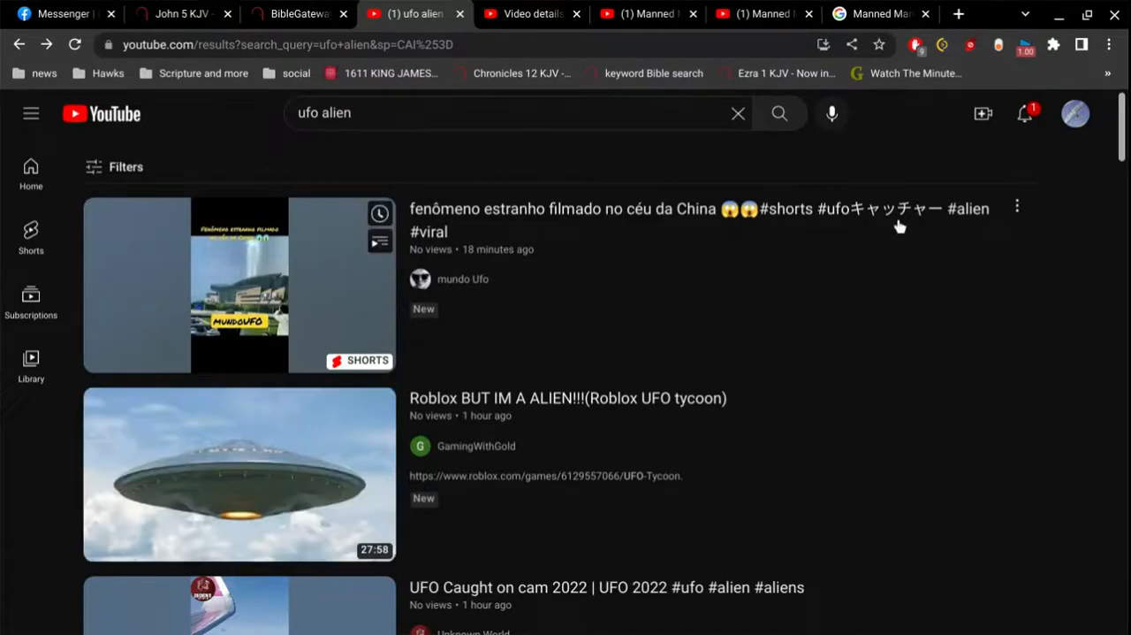
pyautogui.moveTo(875, 138)
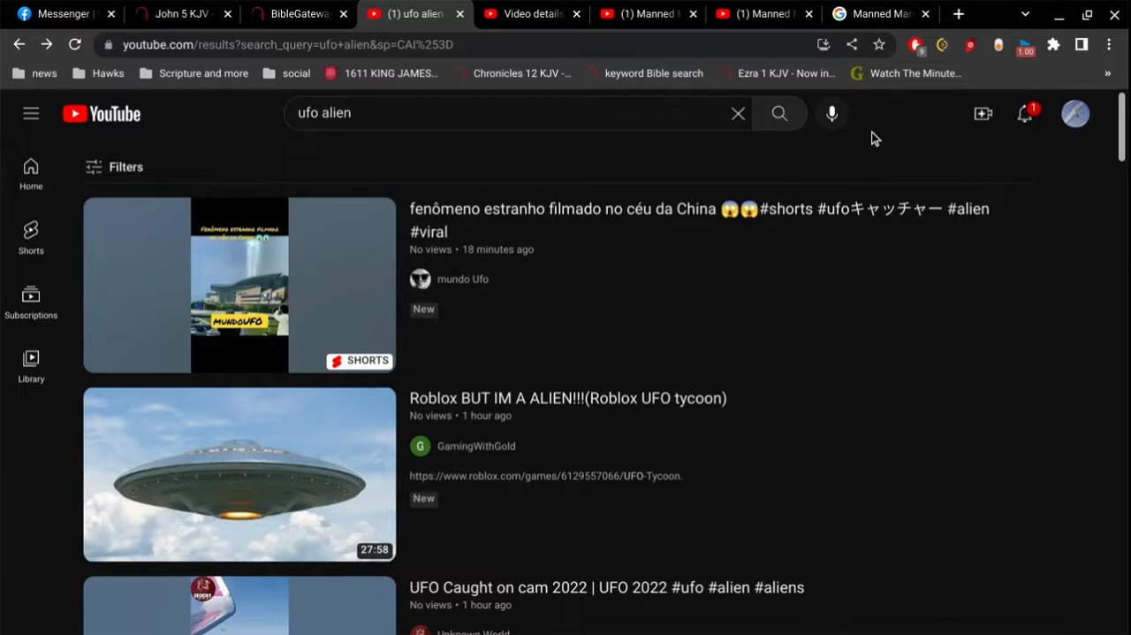
pyautogui.moveTo(510, 215)
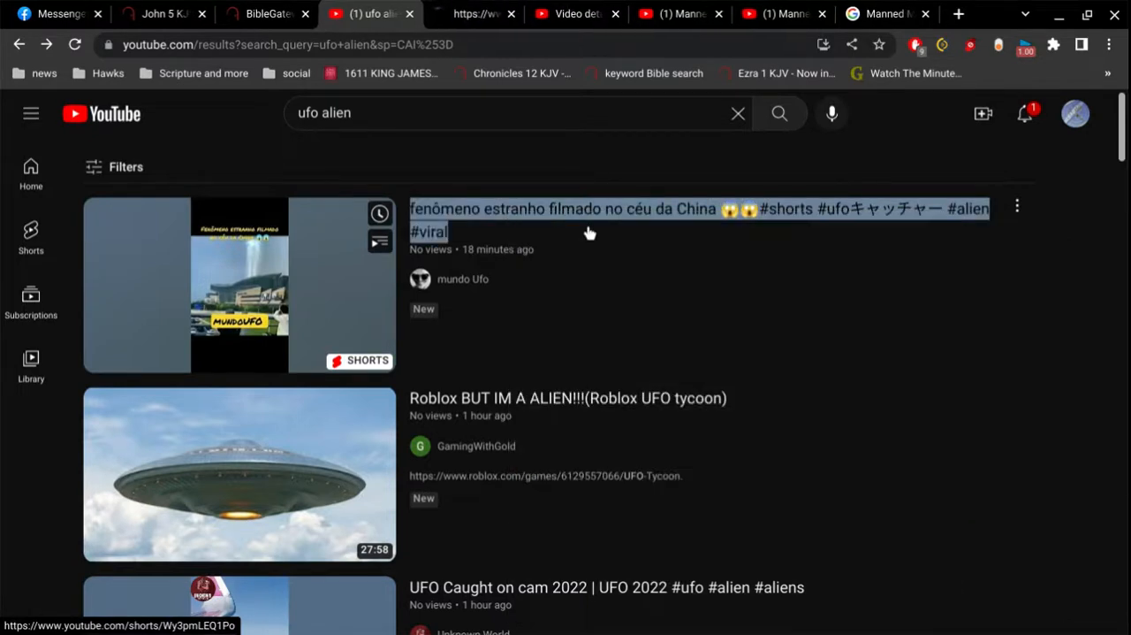
# - Switch to the new tab with the Chinese-sky phenomenon short by mundo Ufo
pyautogui.click(238, 284)
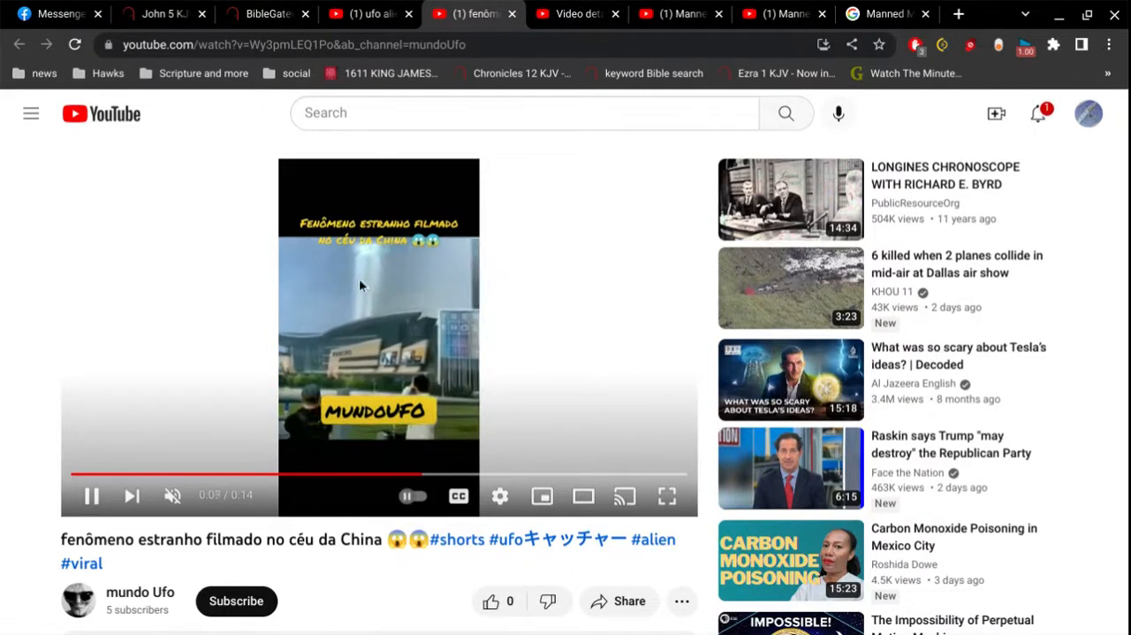
pyautogui.moveTo(343, 276)
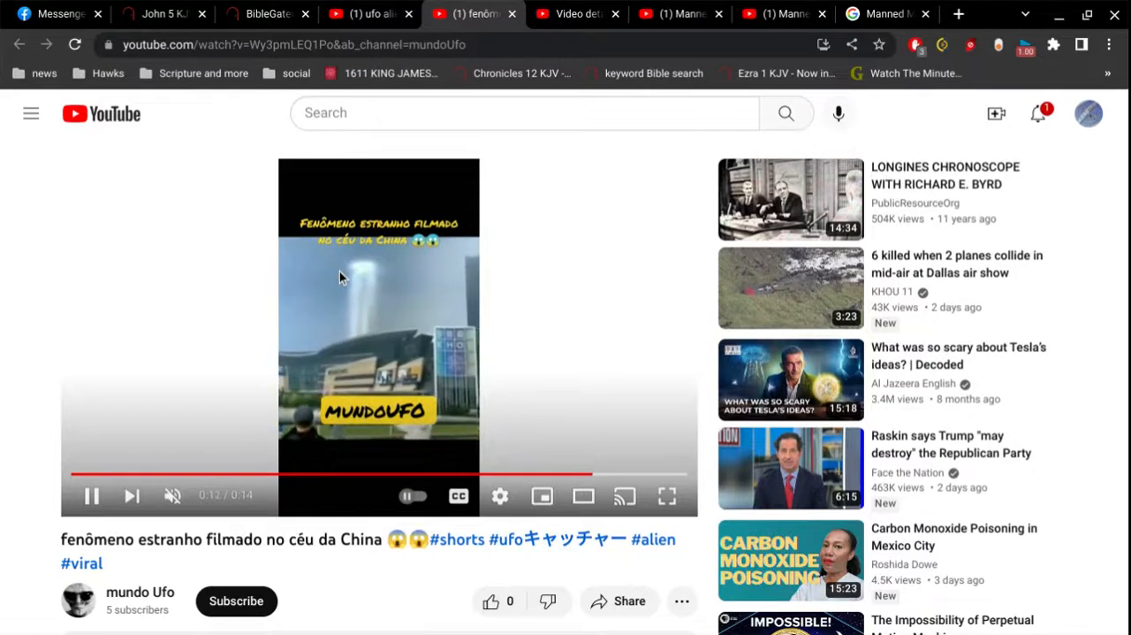
pyautogui.moveTo(212, 299)
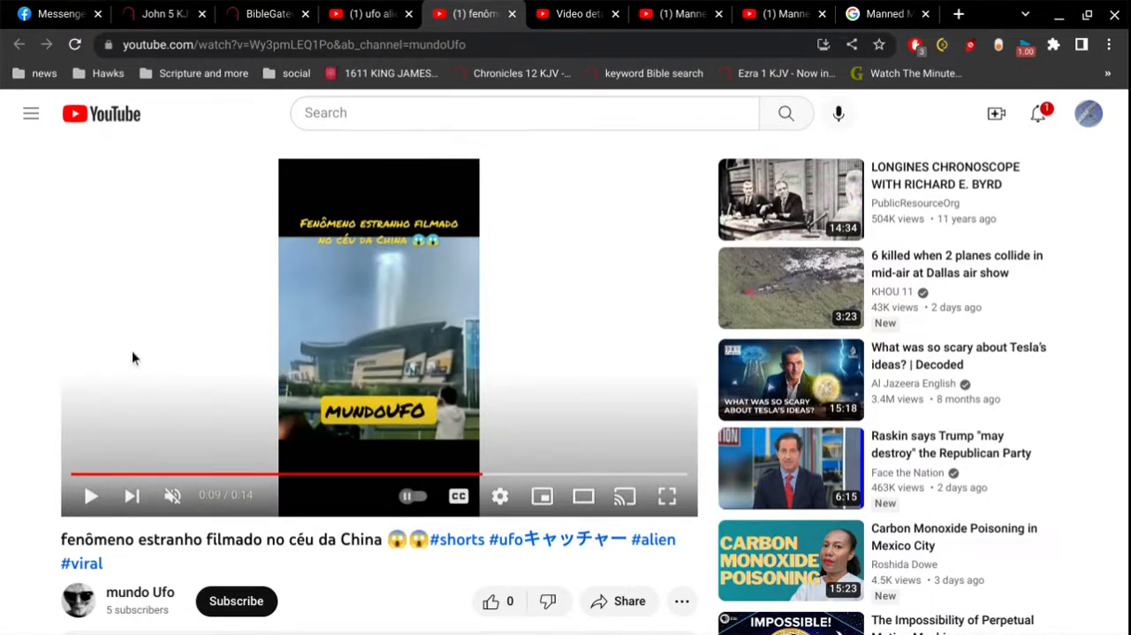
pyautogui.moveTo(42, 395)
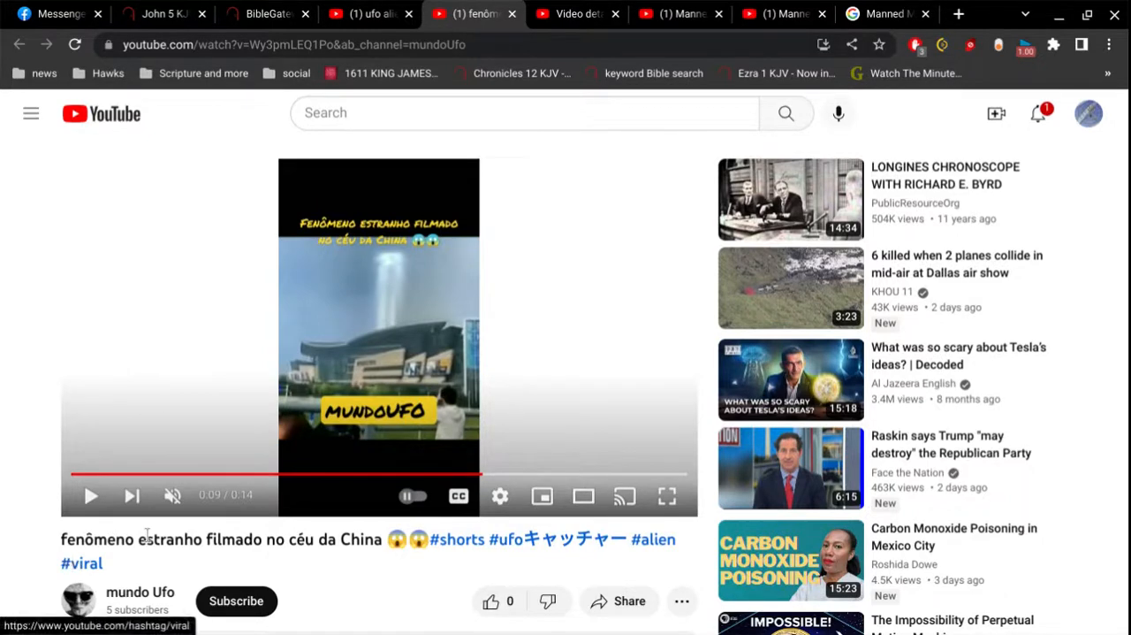
pyautogui.moveTo(155, 557)
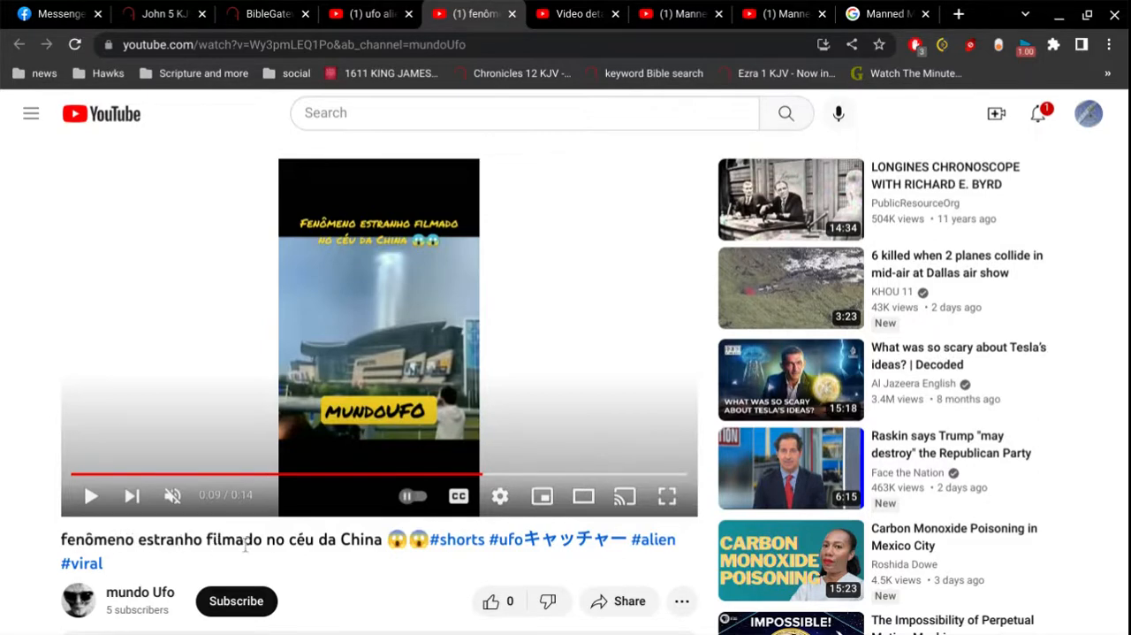
pyautogui.moveTo(312, 548)
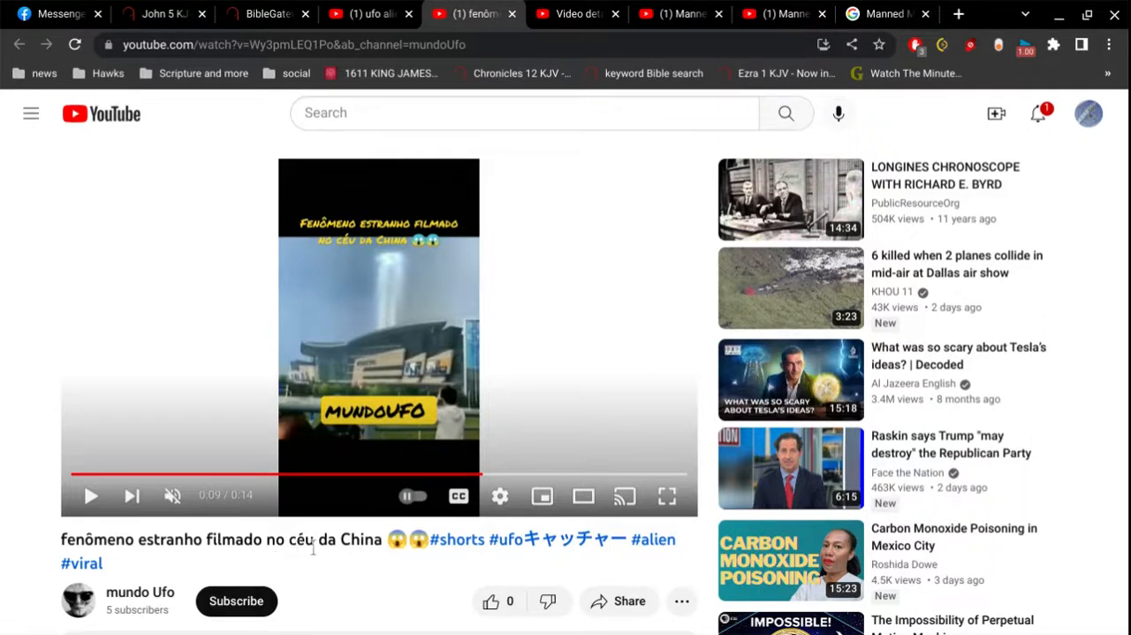
pyautogui.moveTo(4, 503)
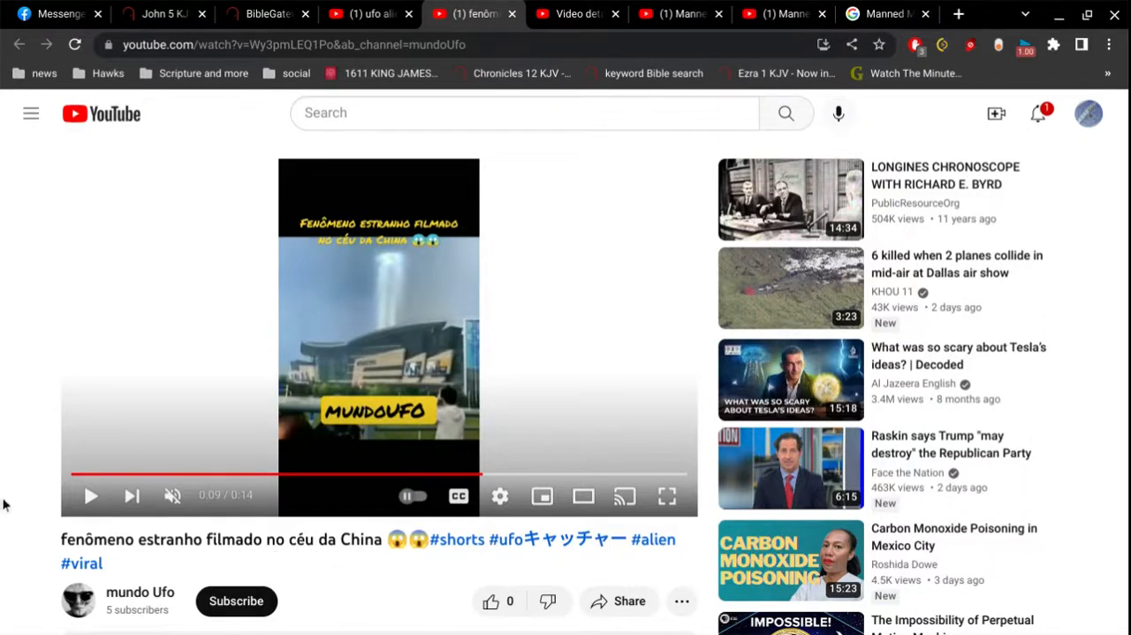
pyautogui.moveTo(514, 287)
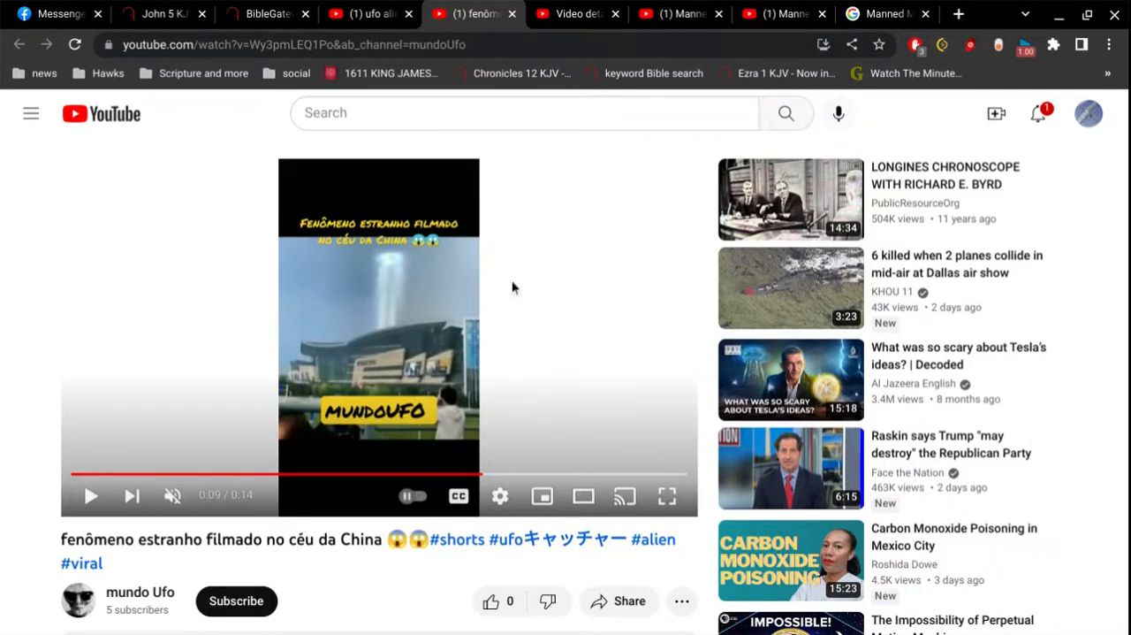
pyautogui.moveTo(437, 11)
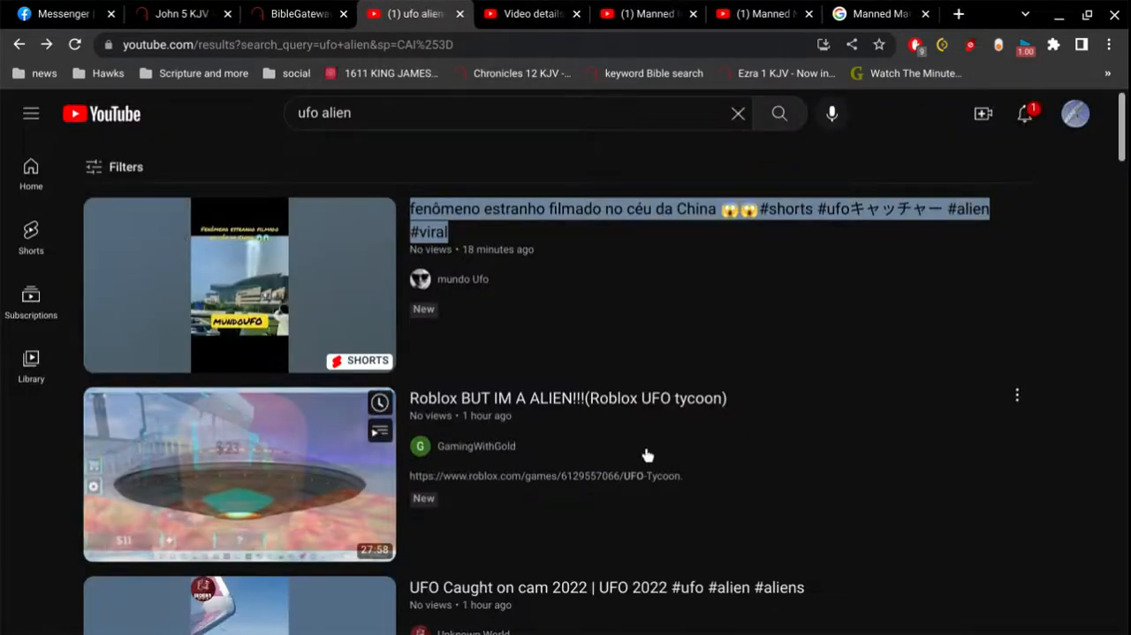
# - Scroll down the ufo alien results toward 'UFO Caught on cam 2022'
pyautogui.scroll(-3)
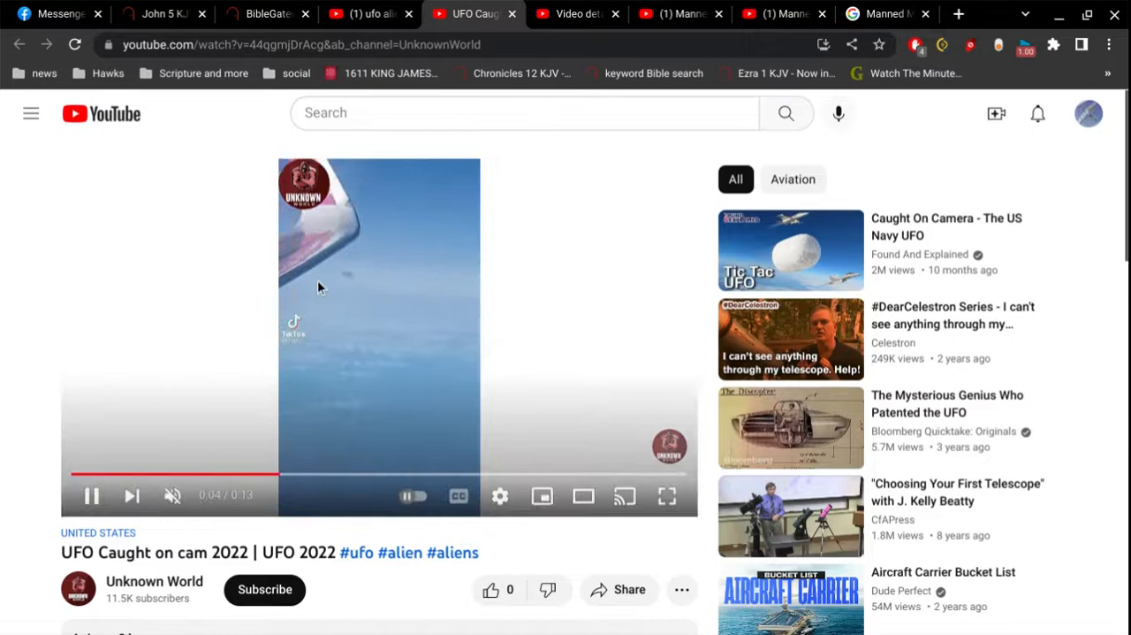
pyautogui.moveTo(178, 318)
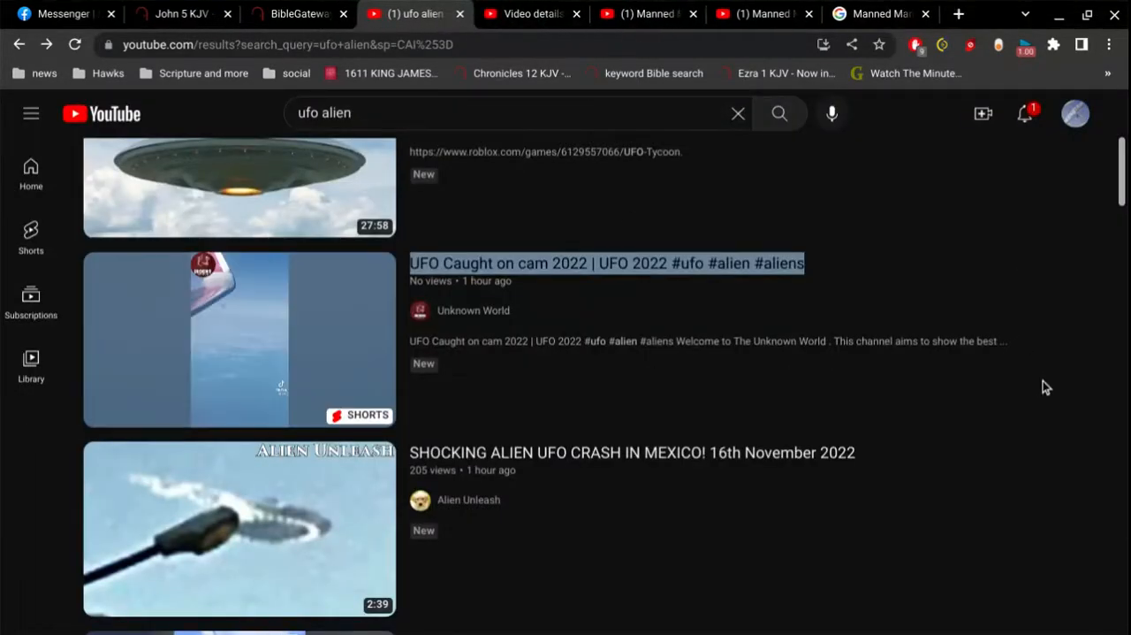
# - Open 'SHOCKING ALIEN UFO CRASH IN MEXICO!' from further down the results in a new tab
pyautogui.scroll(-3)
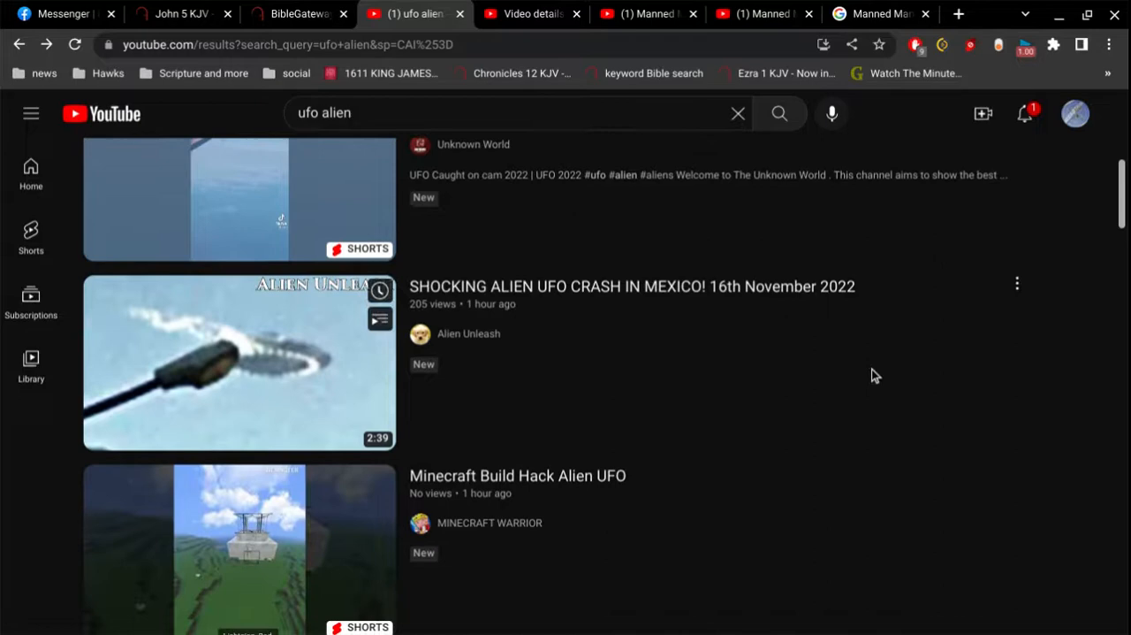
pyautogui.rightClick(631, 286)
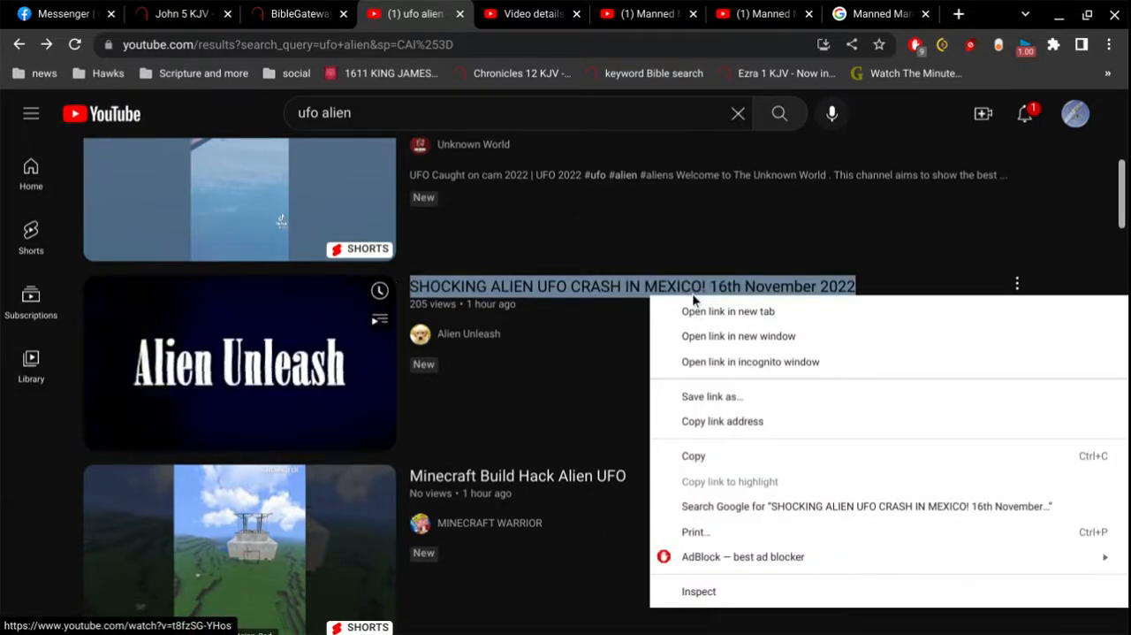
pyautogui.click(728, 310)
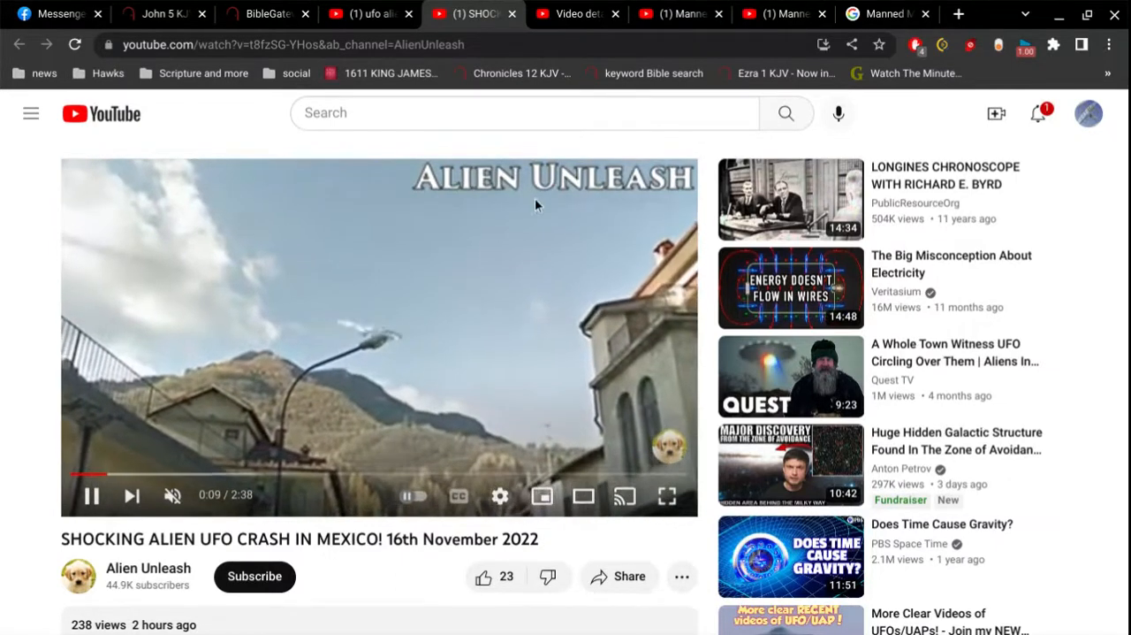
pyautogui.moveTo(349, 291)
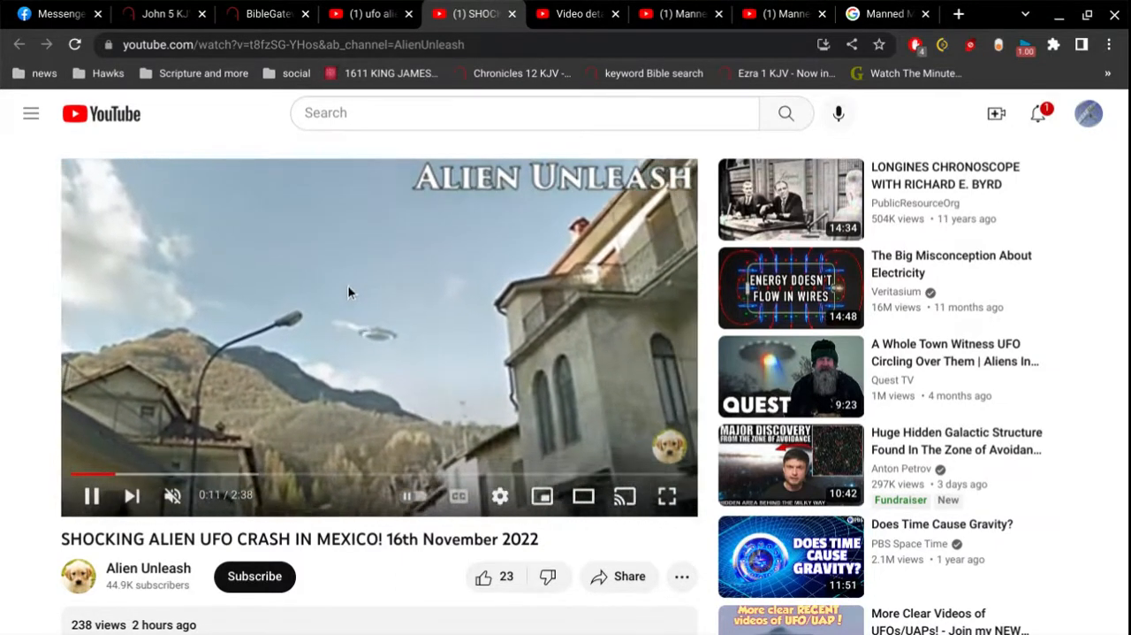
# - Pause, resume and pause again the Mexico UFO crash video
pyautogui.click(380, 339)
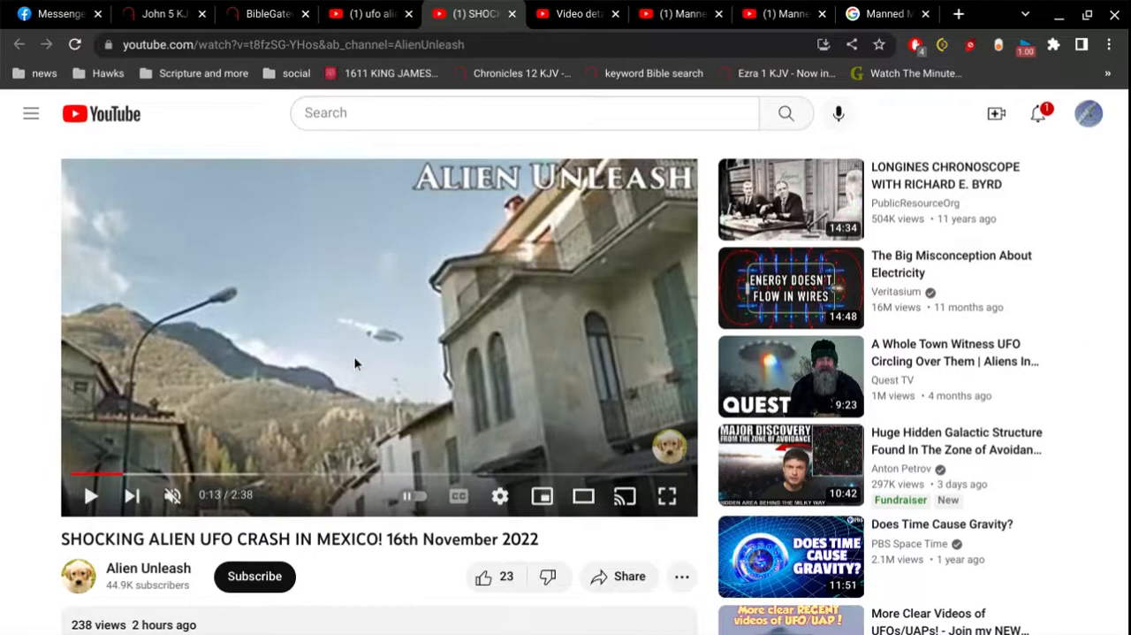
pyautogui.moveTo(382, 346)
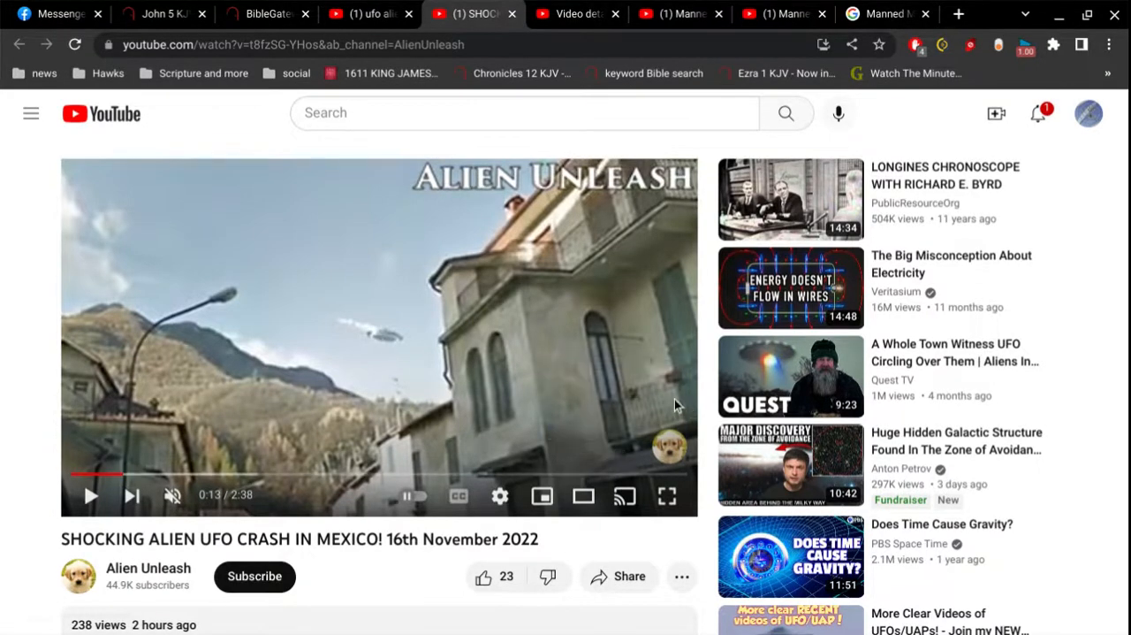
pyautogui.moveTo(656, 396)
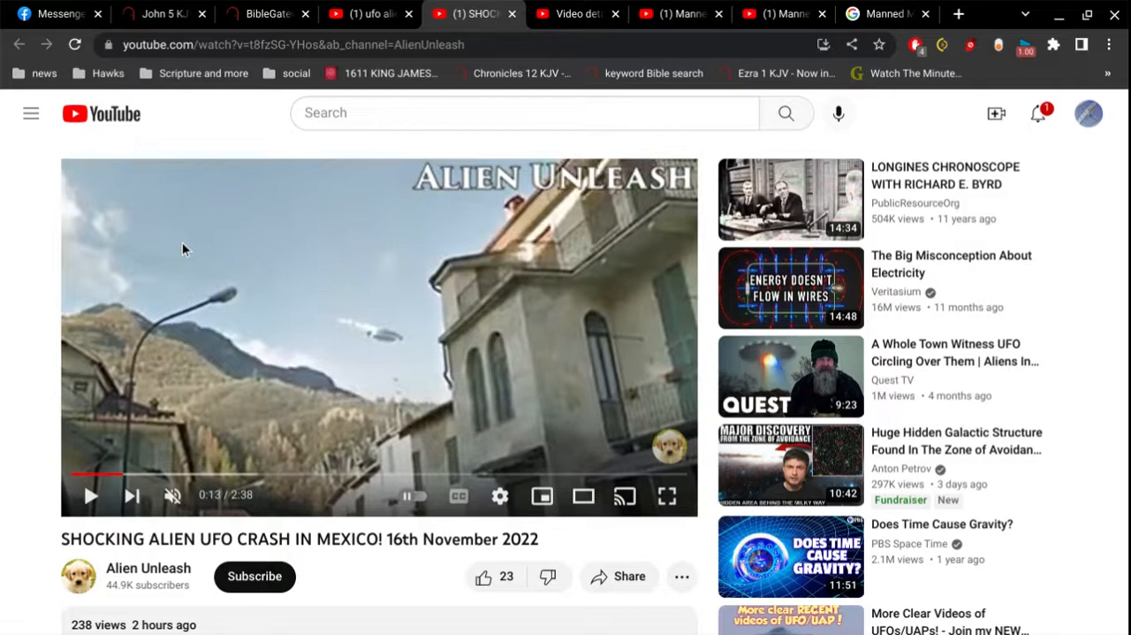
pyautogui.moveTo(452, 400)
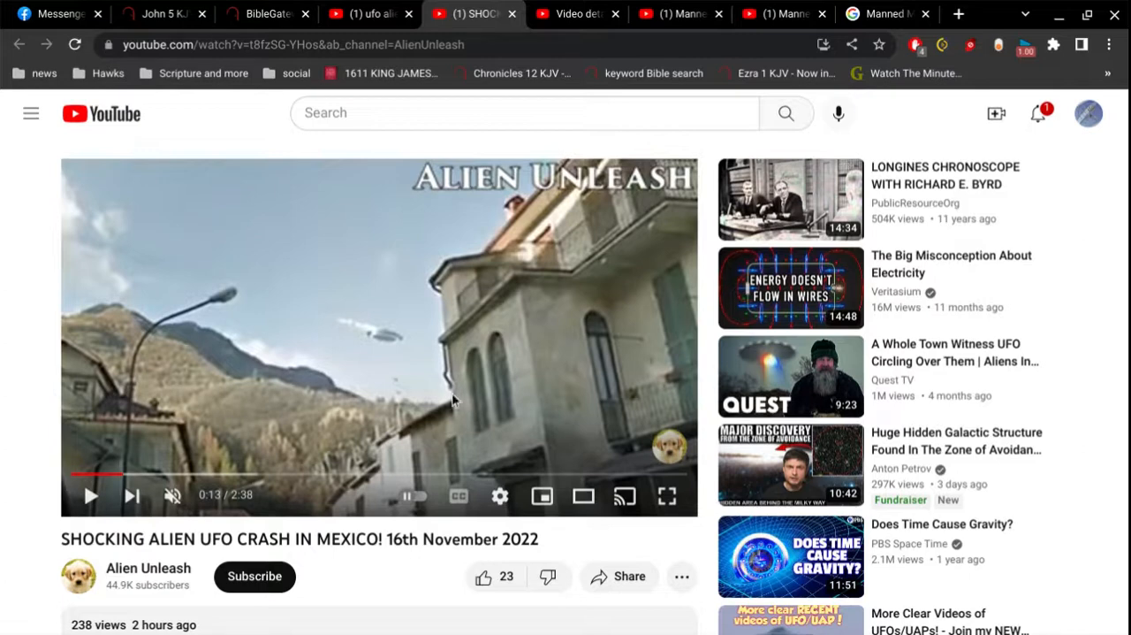
pyautogui.click(89, 495)
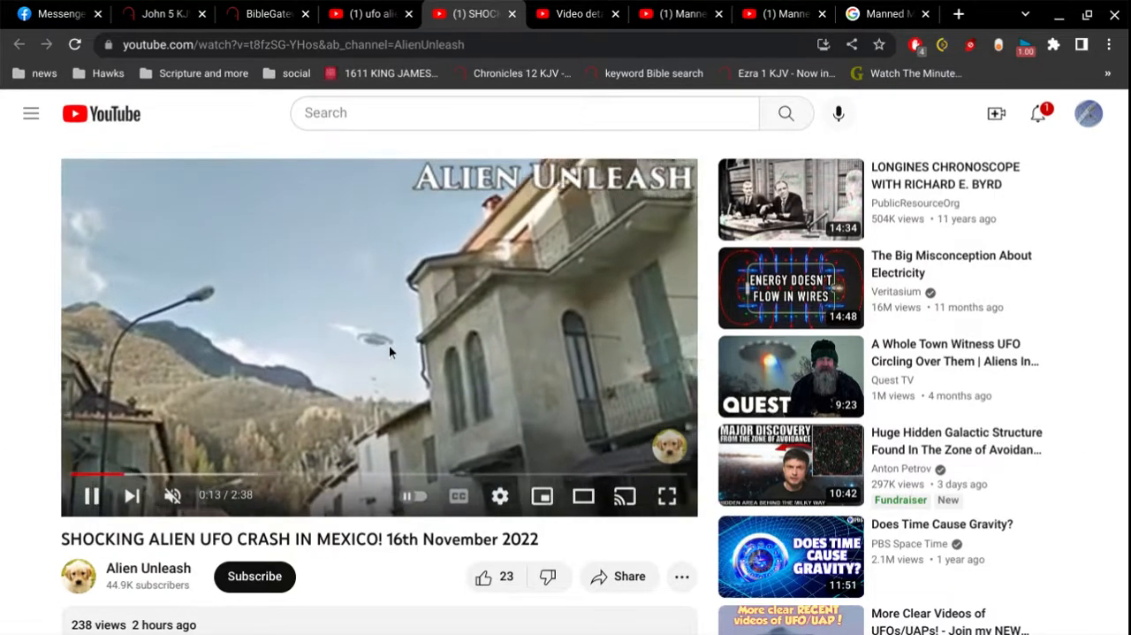
pyautogui.click(378, 335)
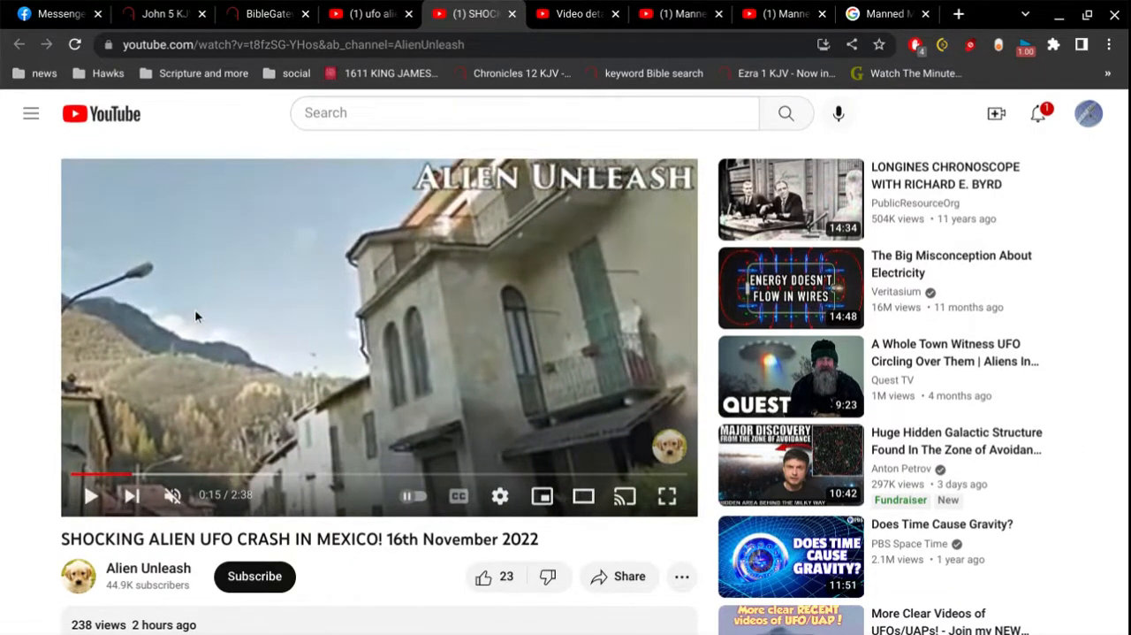
pyautogui.moveTo(155, 313)
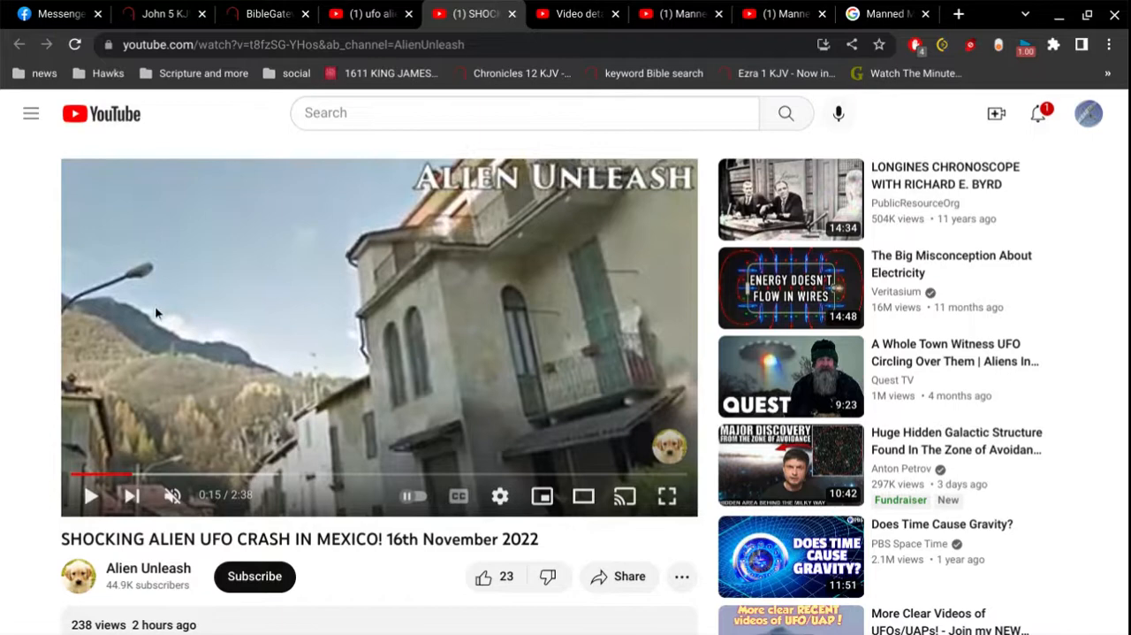
pyautogui.moveTo(33, 339)
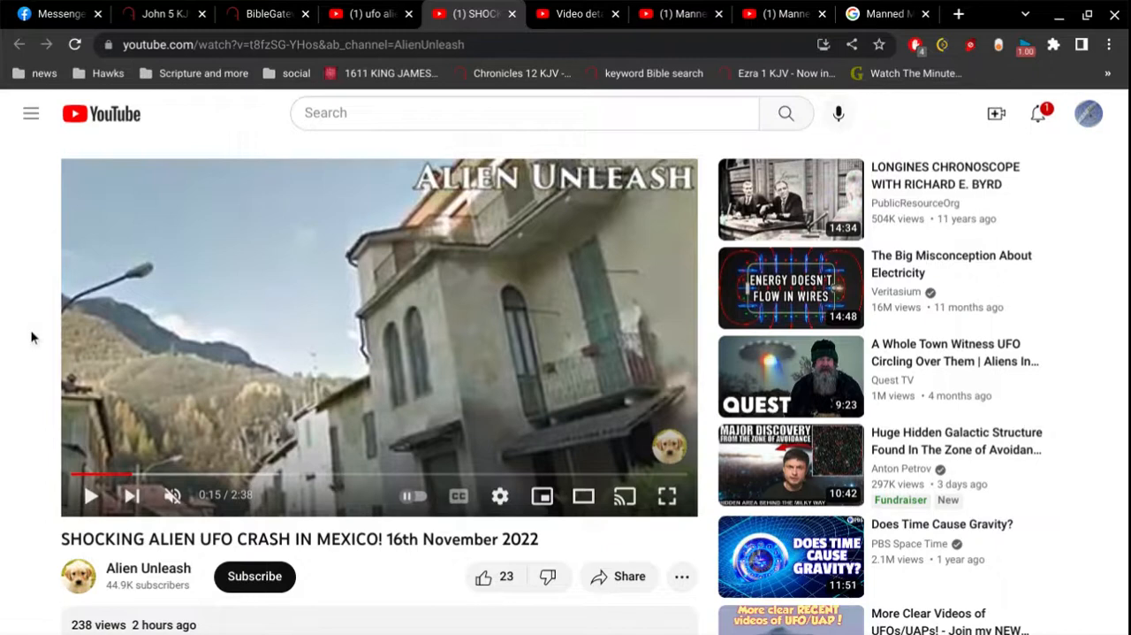
pyautogui.moveTo(38, 338)
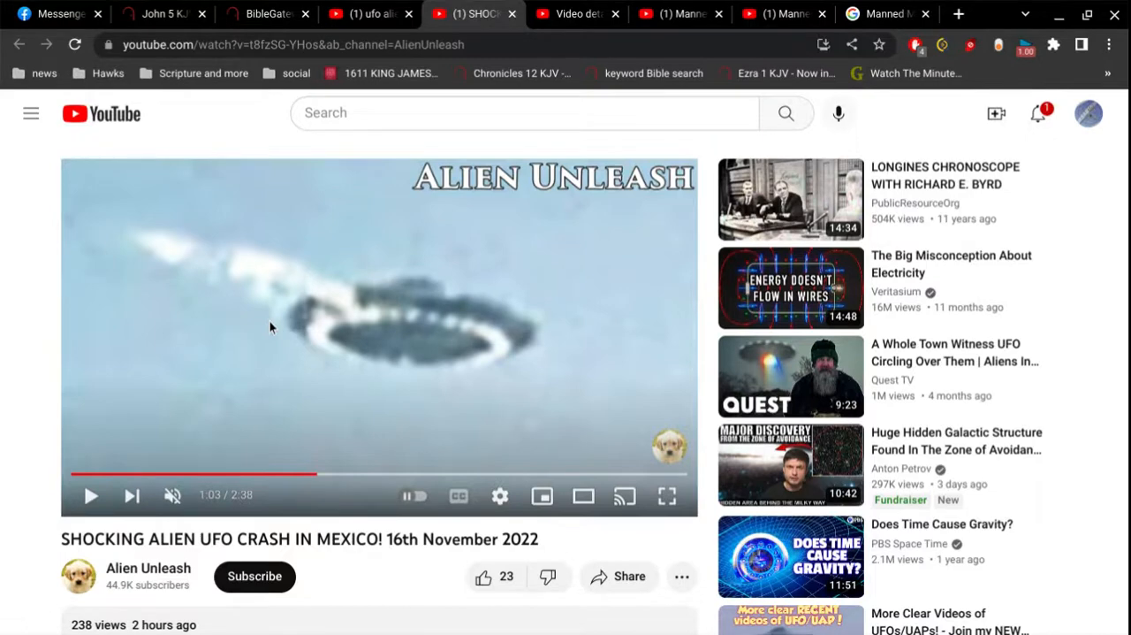
pyautogui.moveTo(578, 13)
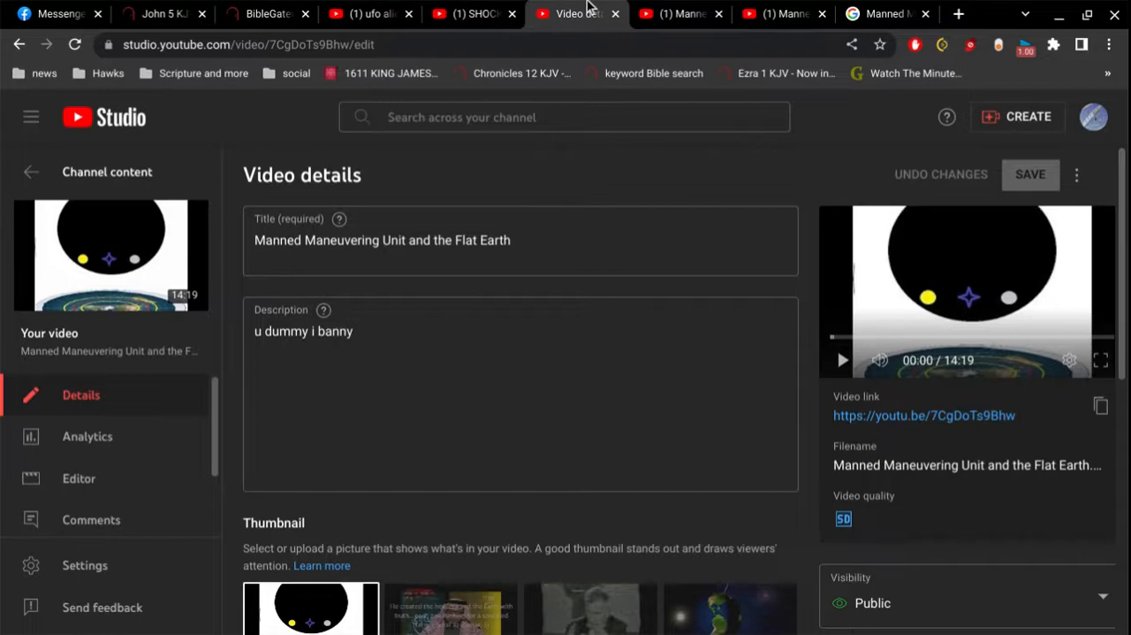
pyautogui.moveTo(679, 13)
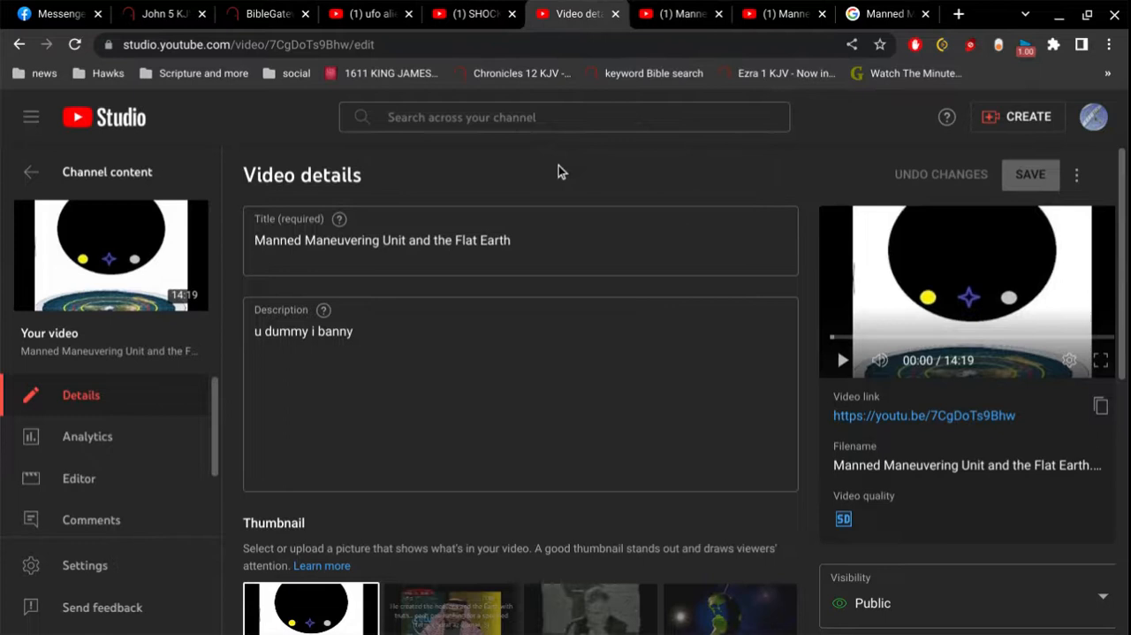
# - Look over the Flat Earth MMU video's Studio details, then return to its watch page
pyautogui.click(553, 251)
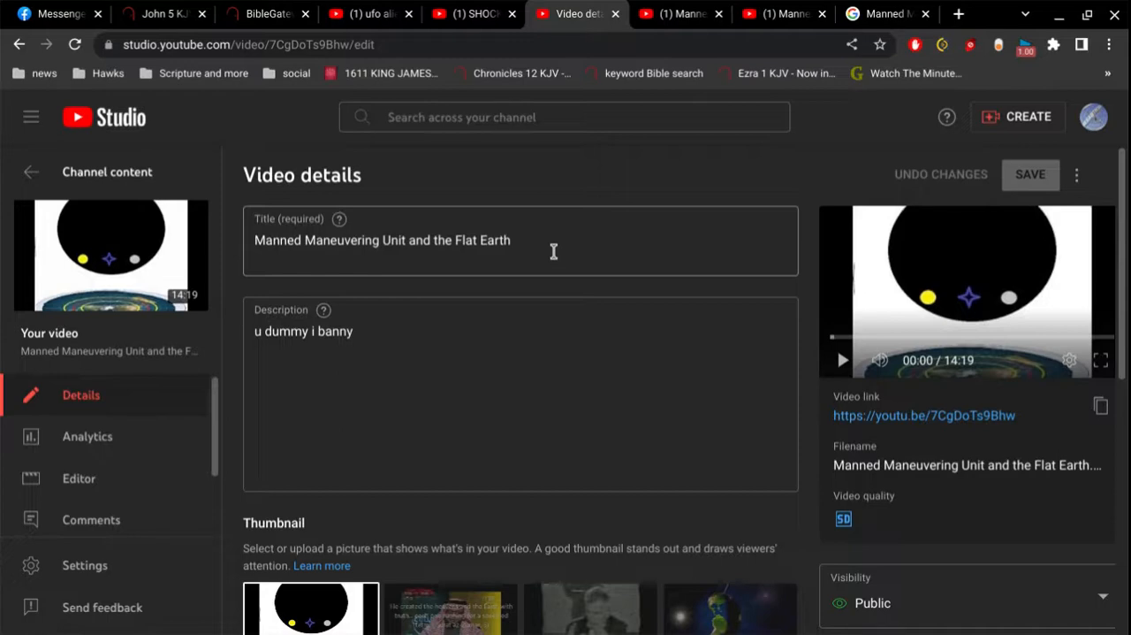
pyautogui.click(681, 13)
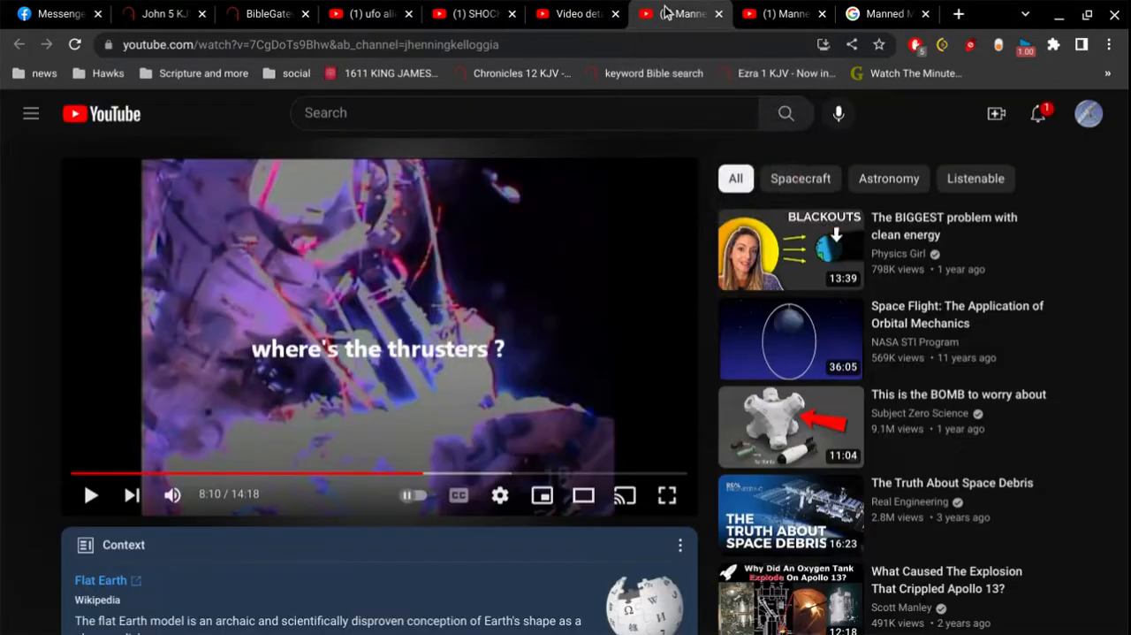
pyautogui.moveTo(345, 275)
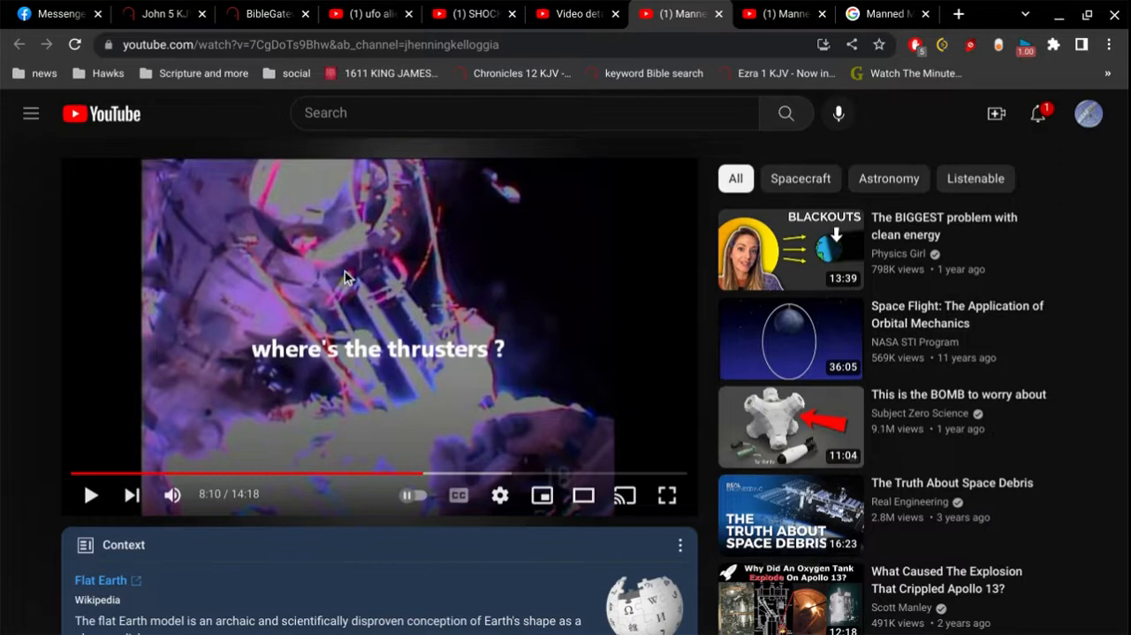
pyautogui.moveTo(15, 259)
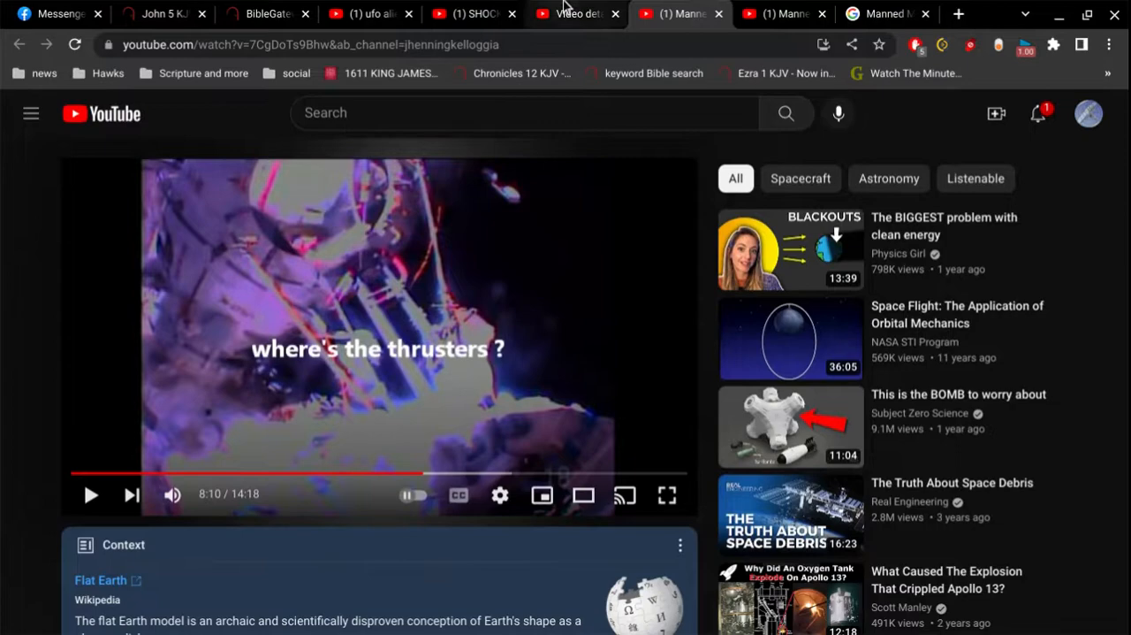
pyautogui.click(574, 13)
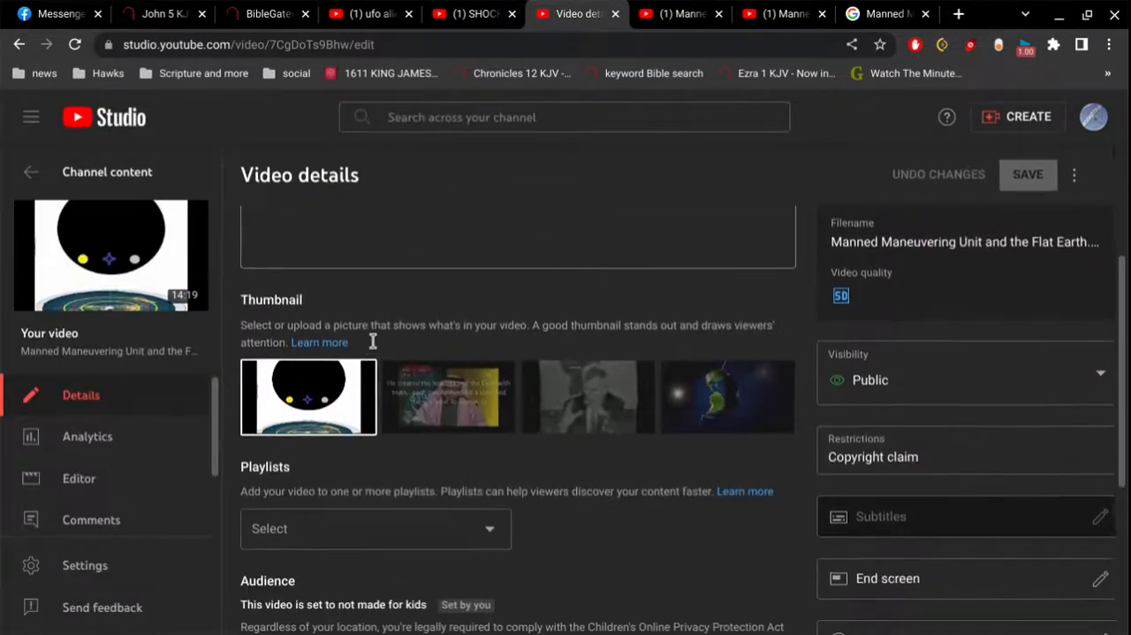
pyautogui.scroll(3)
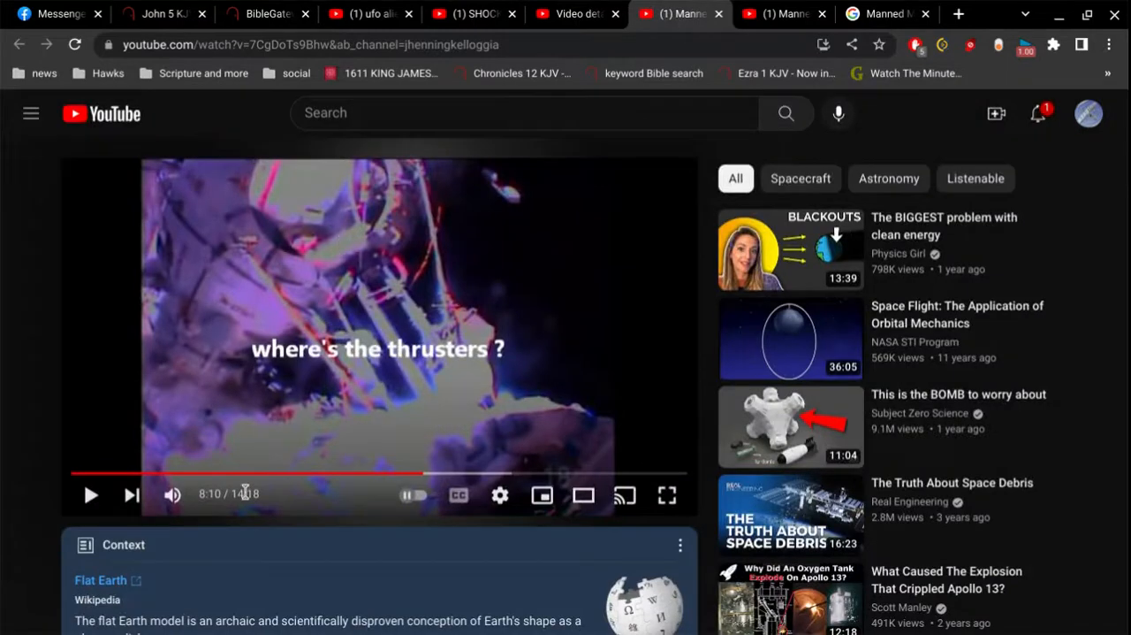
# - Browse YouTube's Manned Maneuvering Unit results, then switch to the Google results tab
pyautogui.click(773, 14)
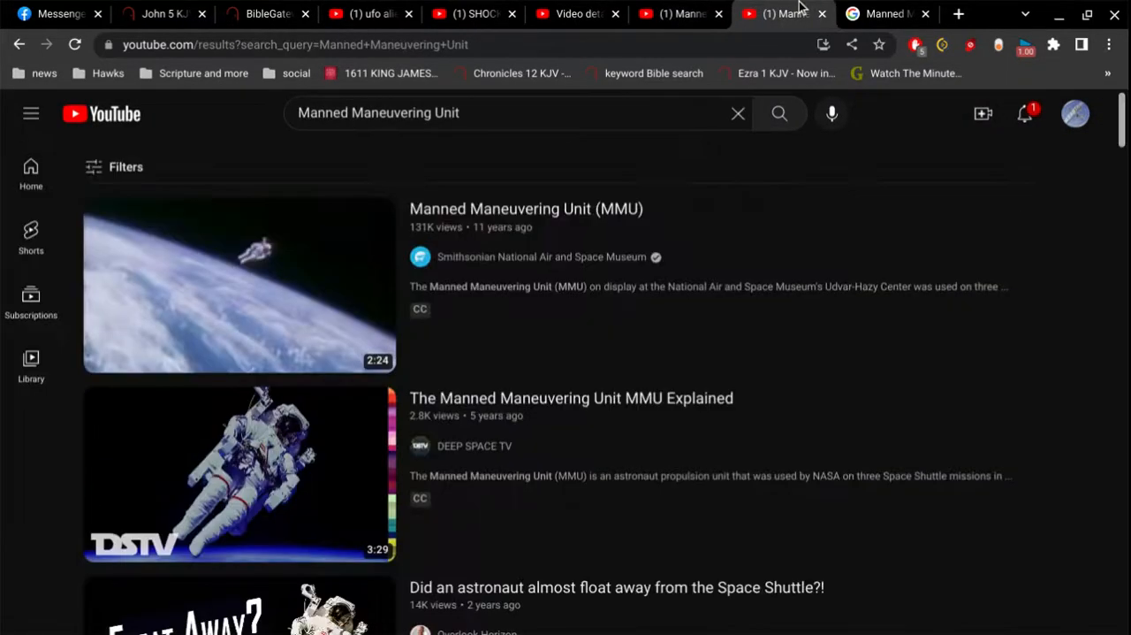
pyautogui.scroll(-3)
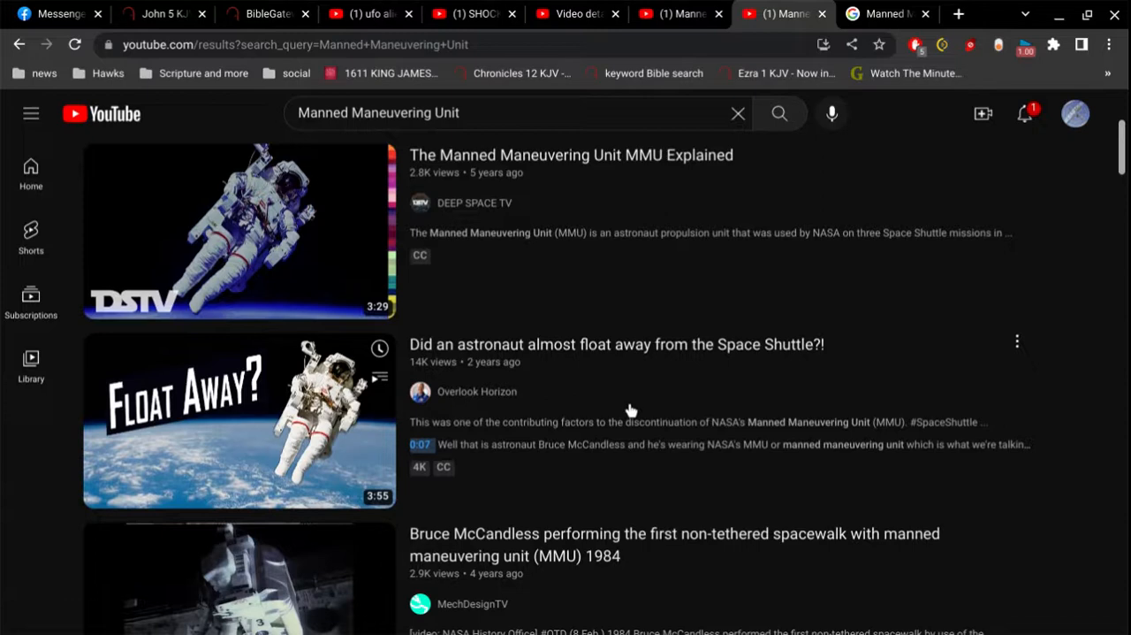
pyautogui.moveTo(359, 458)
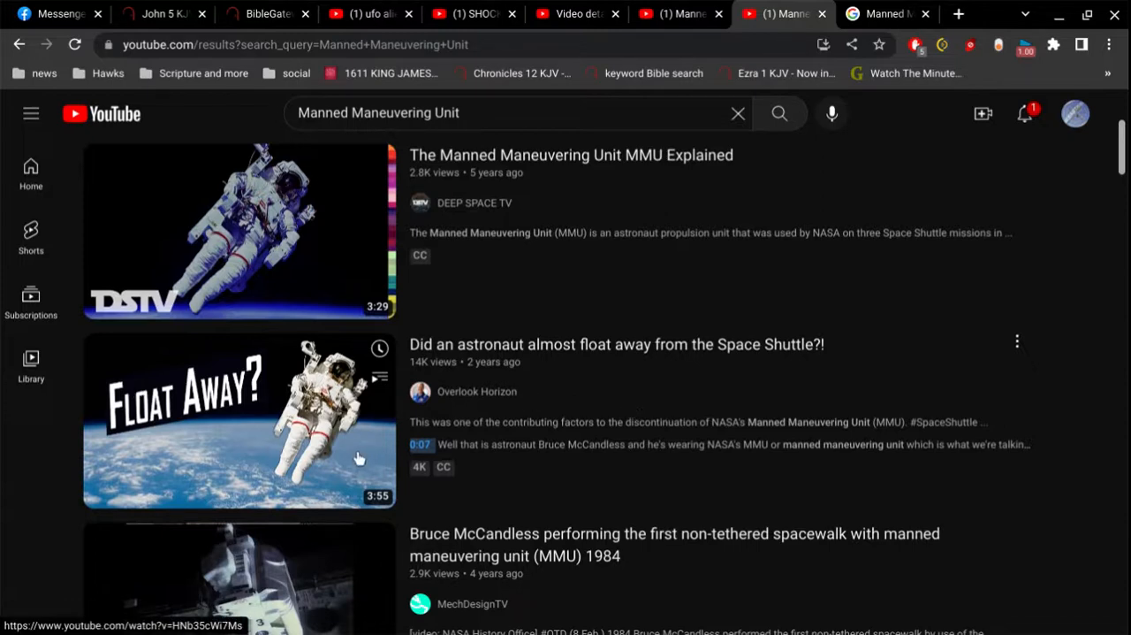
pyautogui.moveTo(683, 408)
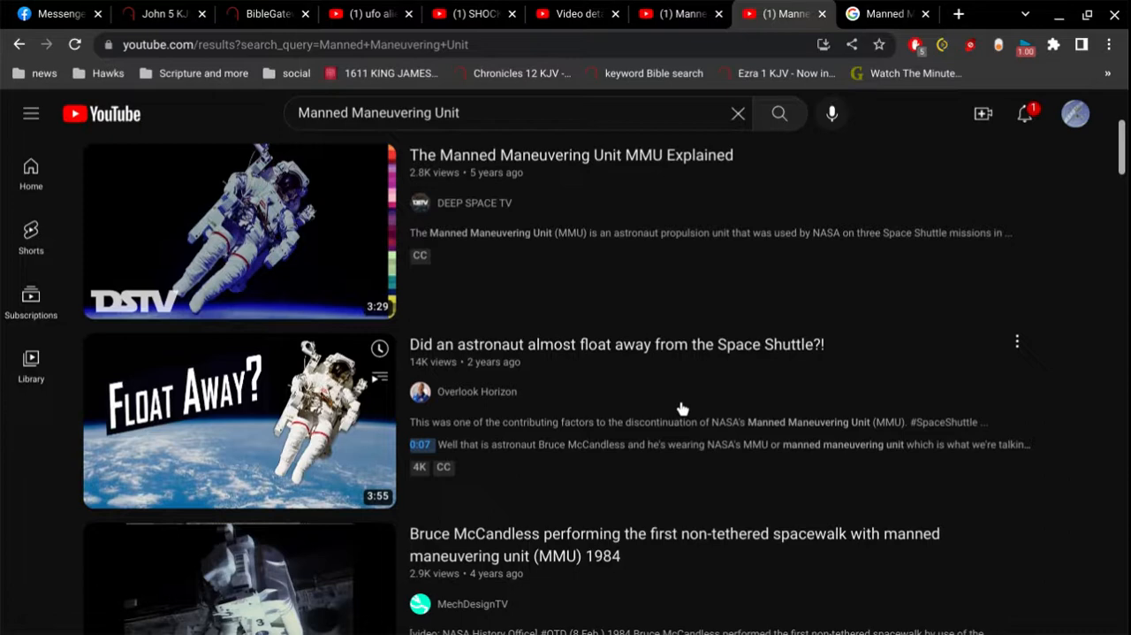
pyautogui.moveTo(679, 400)
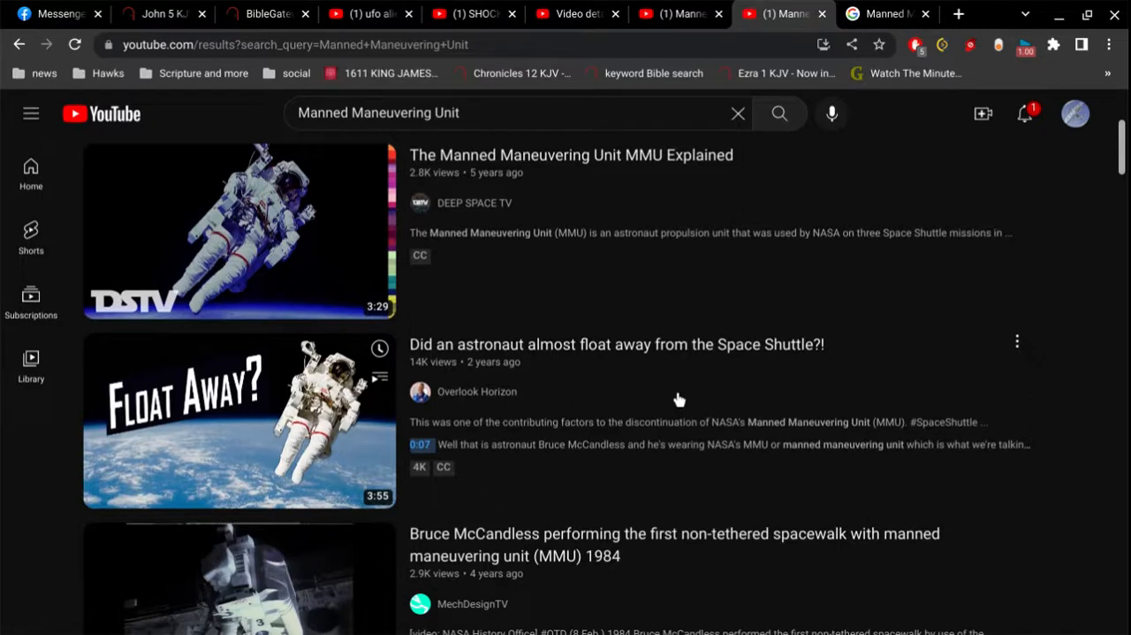
pyautogui.moveTo(265, 13)
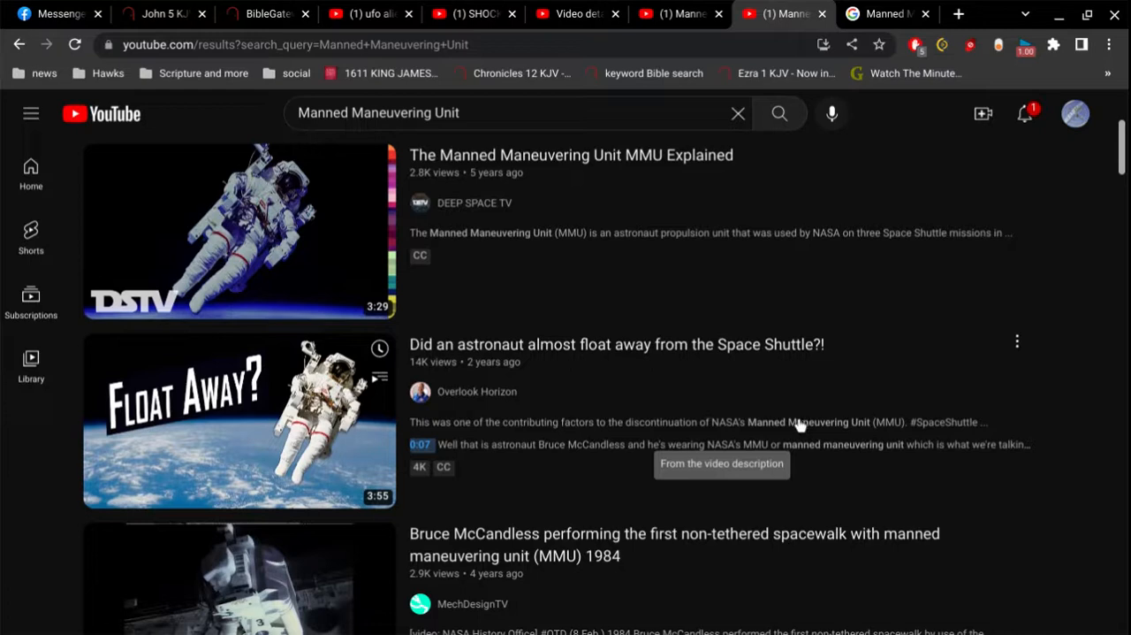
pyautogui.moveTo(672, 442)
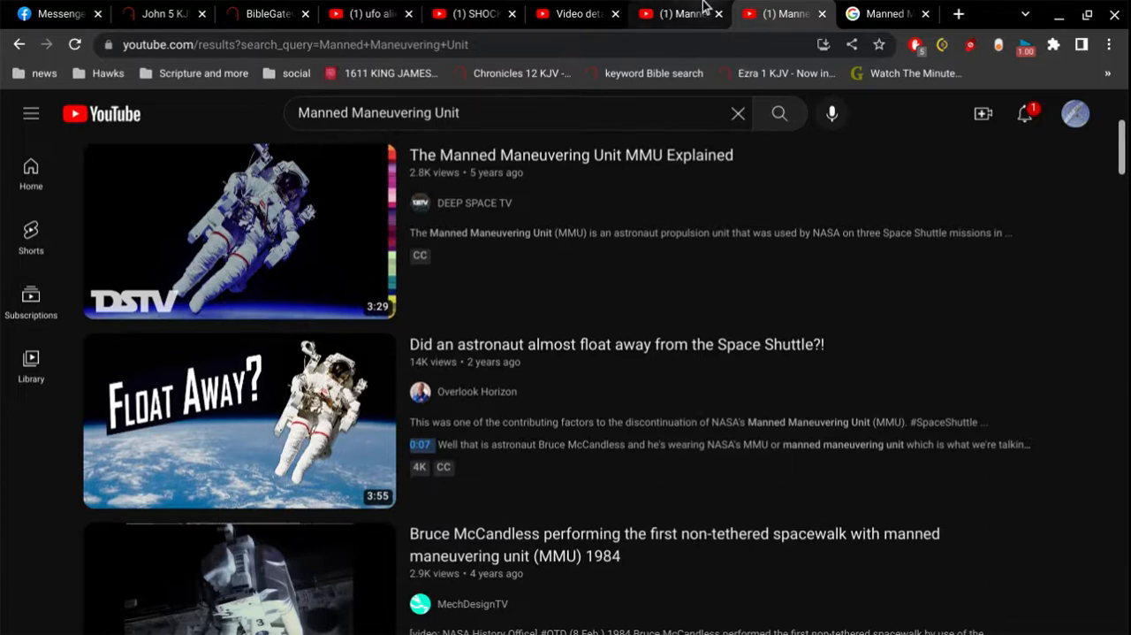
pyautogui.click(884, 13)
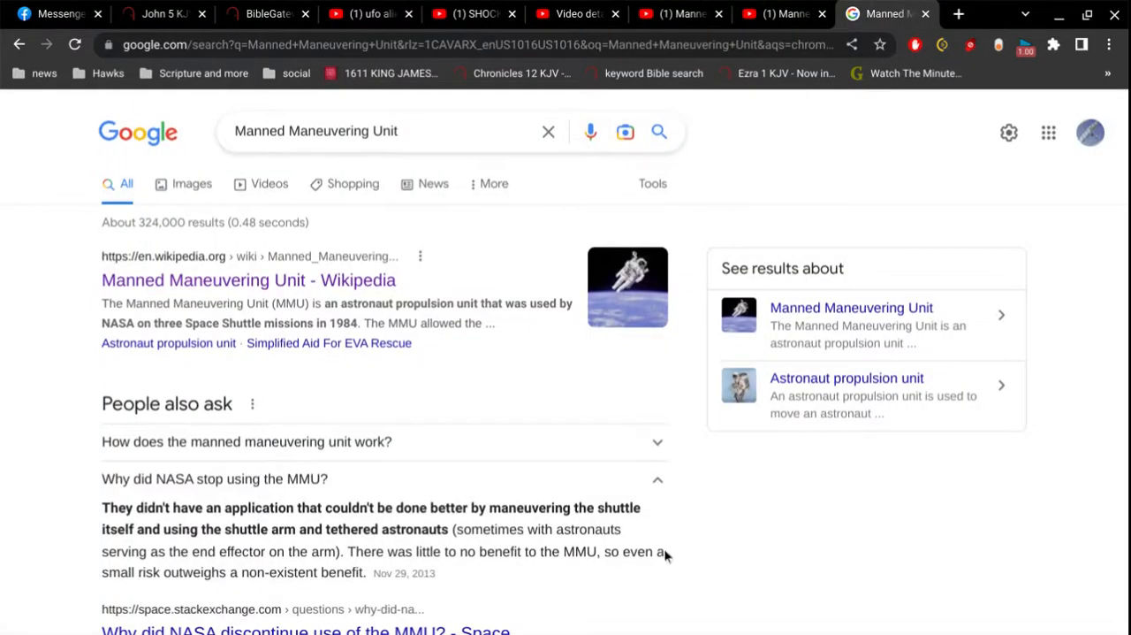
pyautogui.moveTo(272, 380)
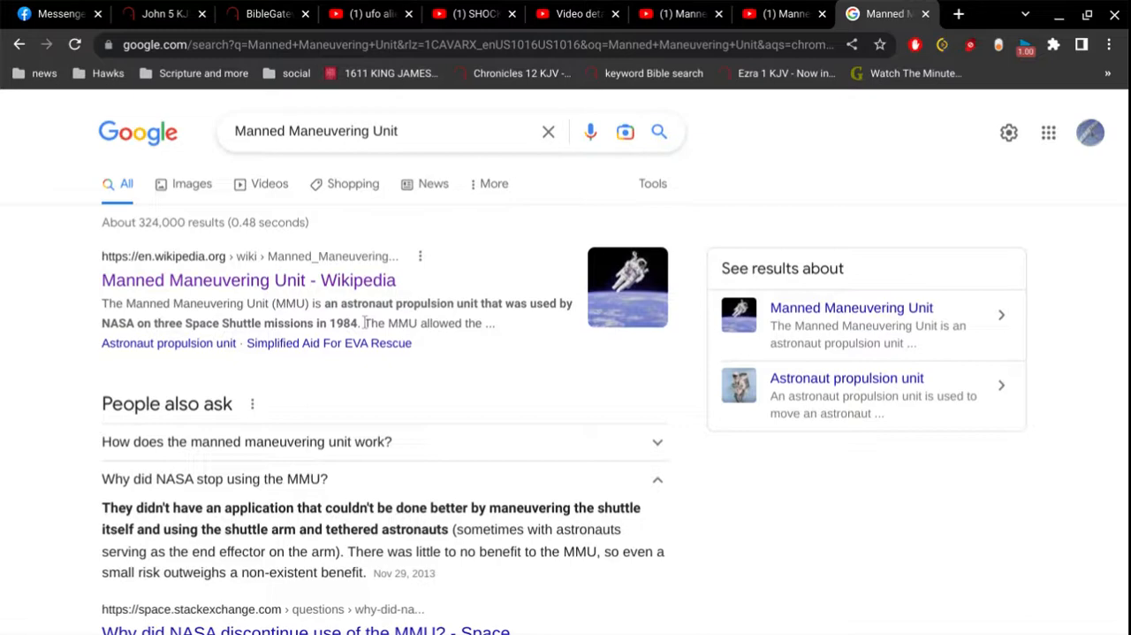
pyautogui.moveTo(496, 525)
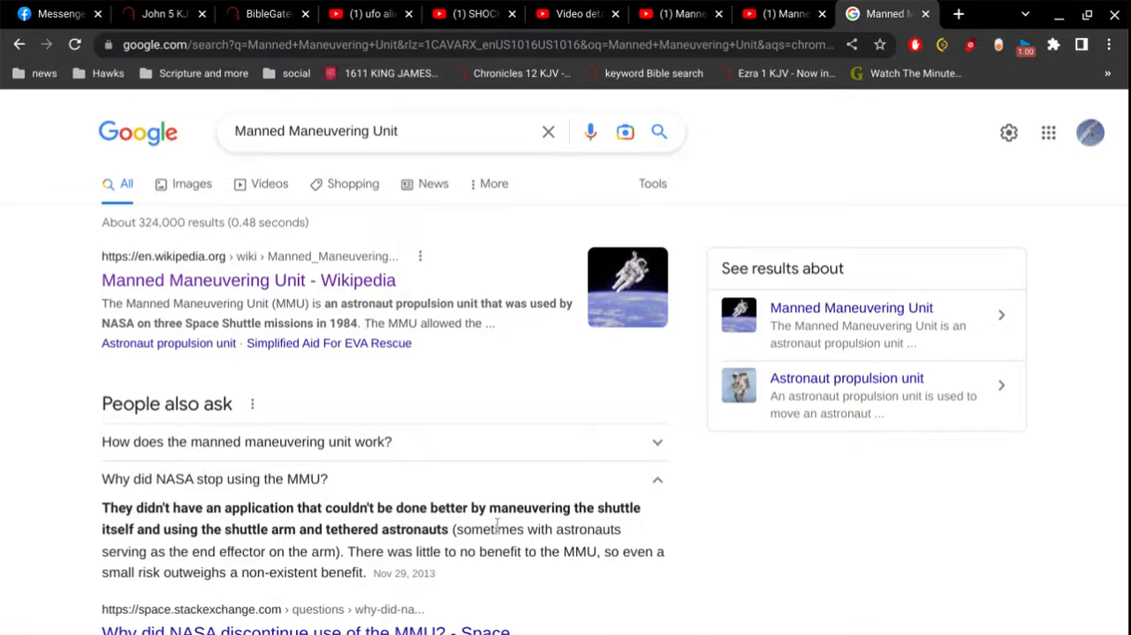
pyautogui.moveTo(376, 555)
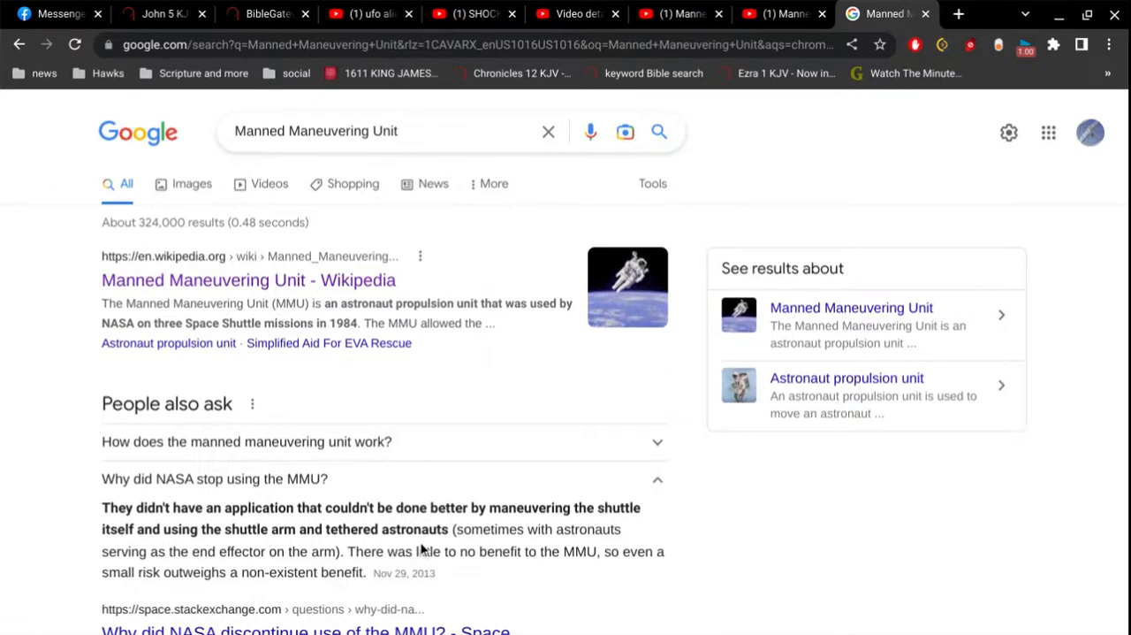
# - Return to the YouTube Manned Maneuvering Unit results tab
pyautogui.click(778, 13)
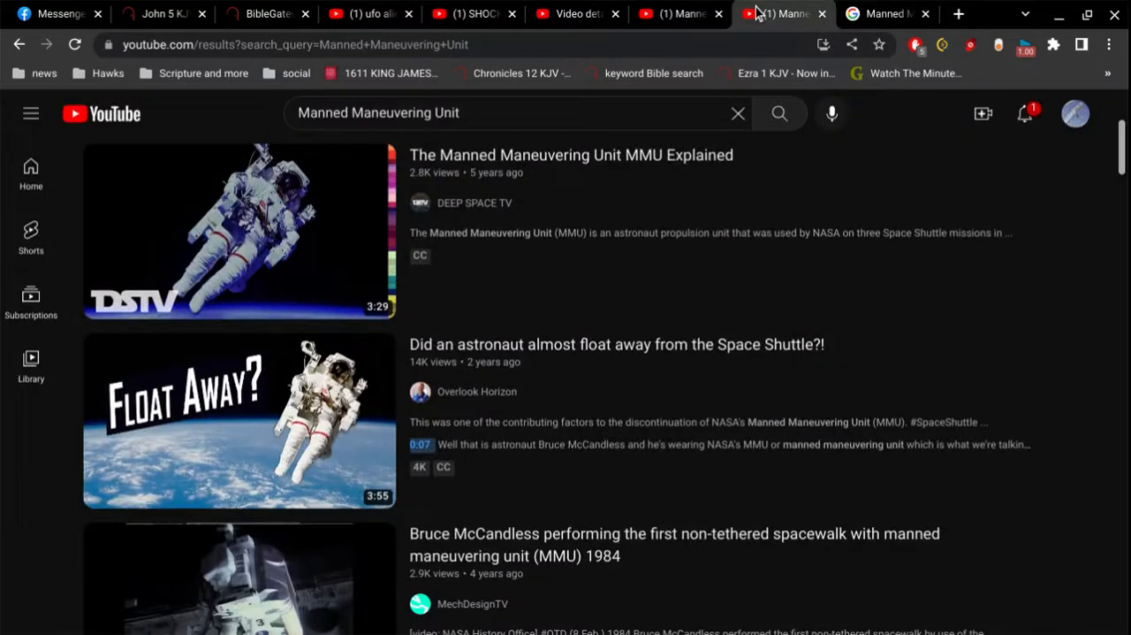
# - Switch to the tab playing the Flat Earth MMU spacewalk video
pyautogui.click(676, 14)
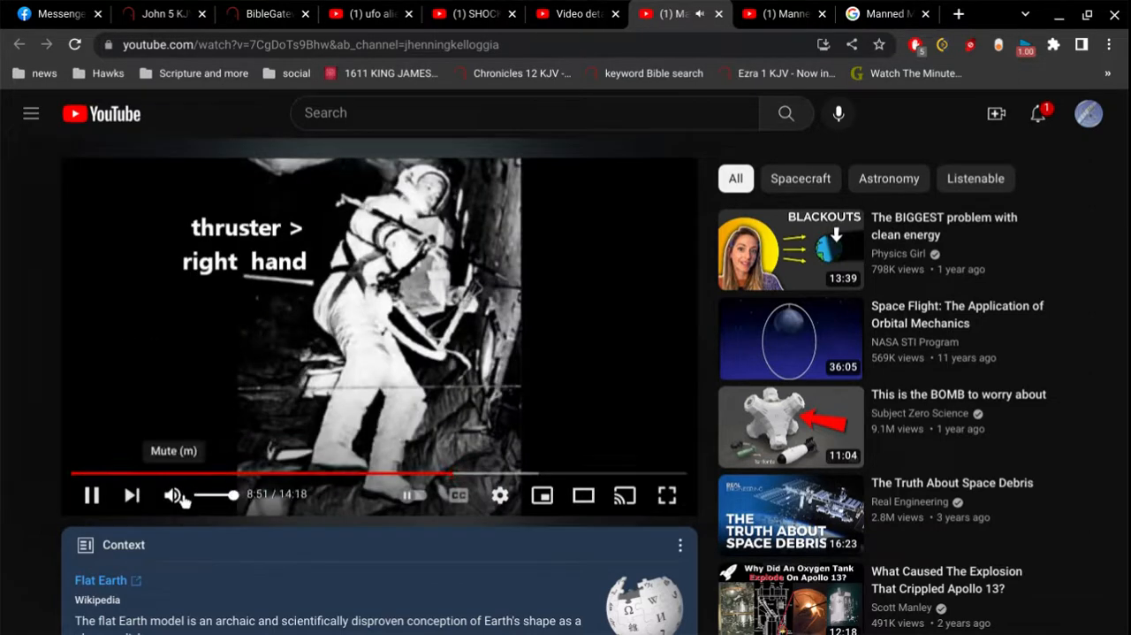
pyautogui.moveTo(22, 430)
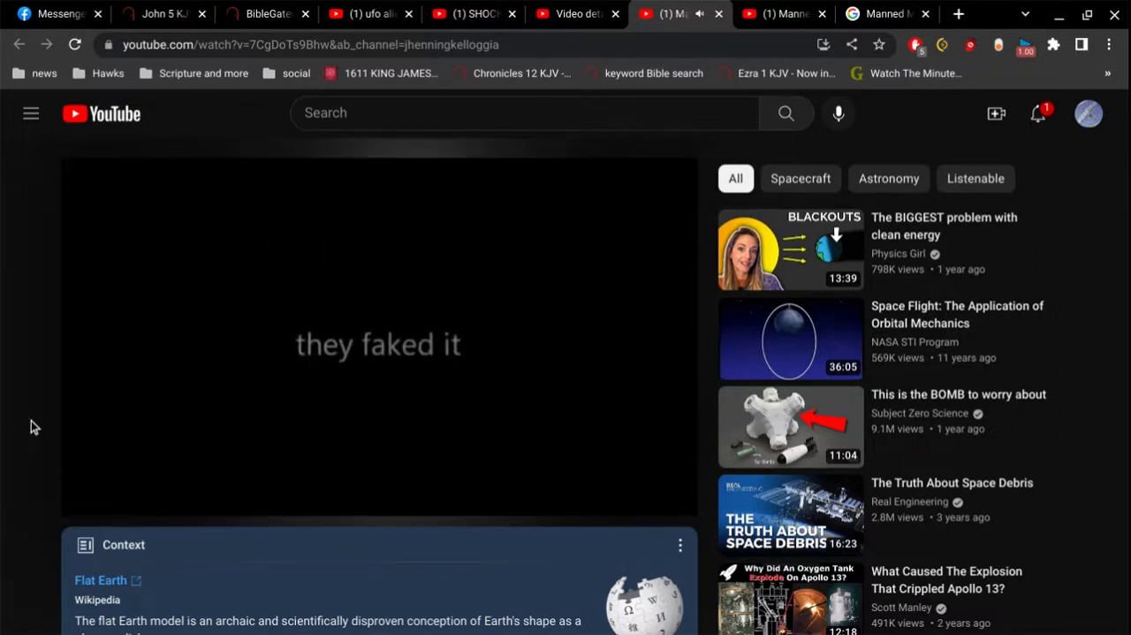
pyautogui.moveTo(360, 284)
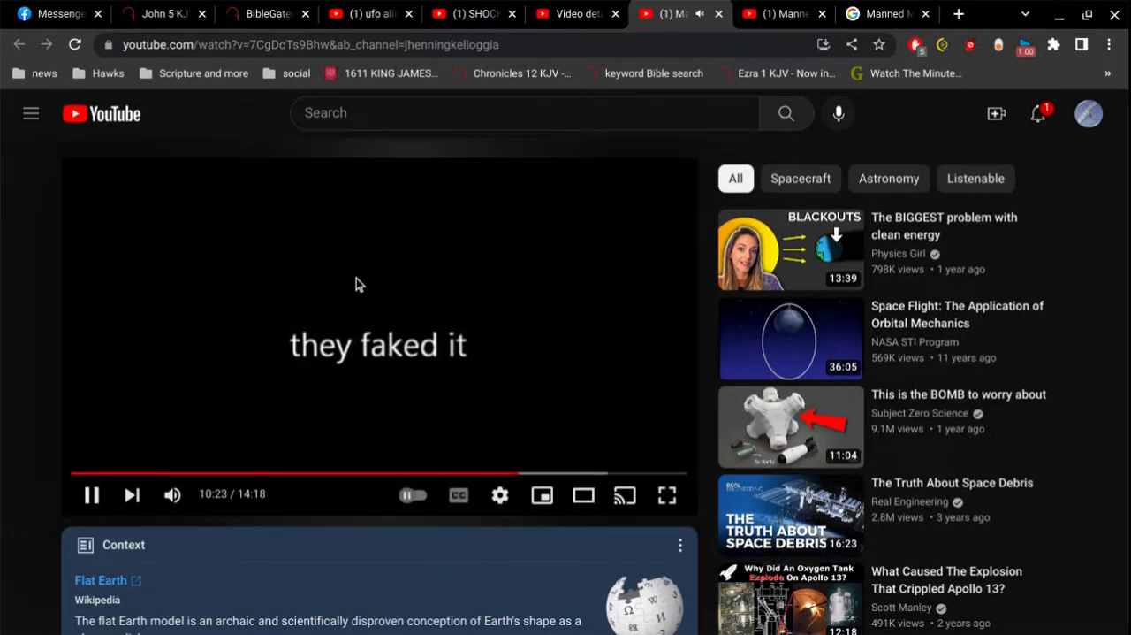
# - Pause the spacewalk video at 10:24 and return to the MMU search results
pyautogui.click(91, 494)
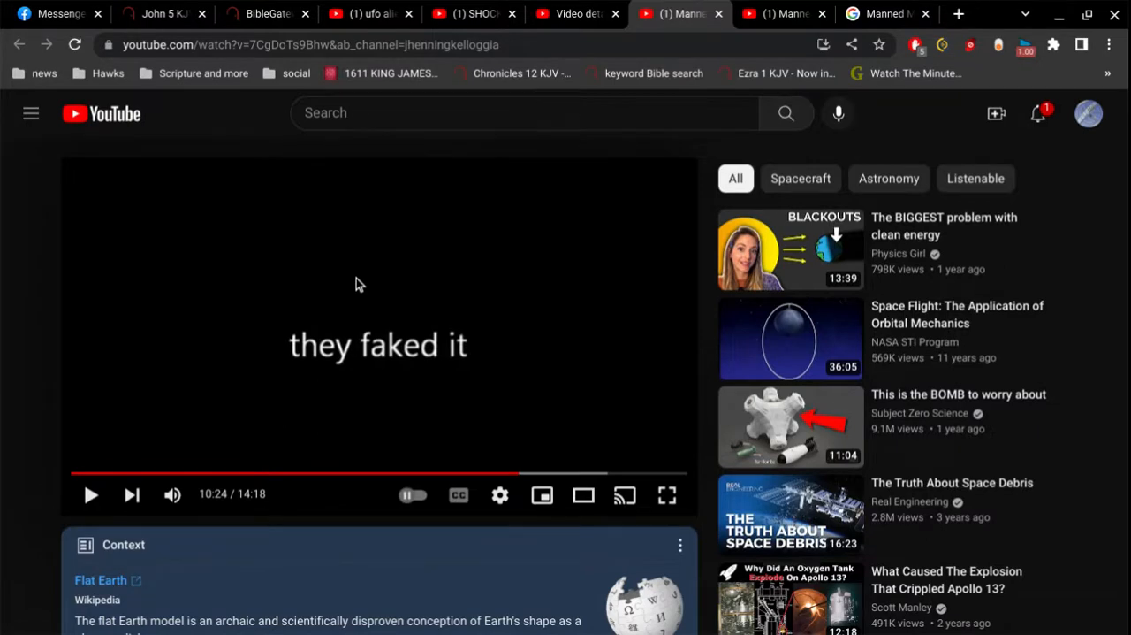
pyautogui.click(91, 494)
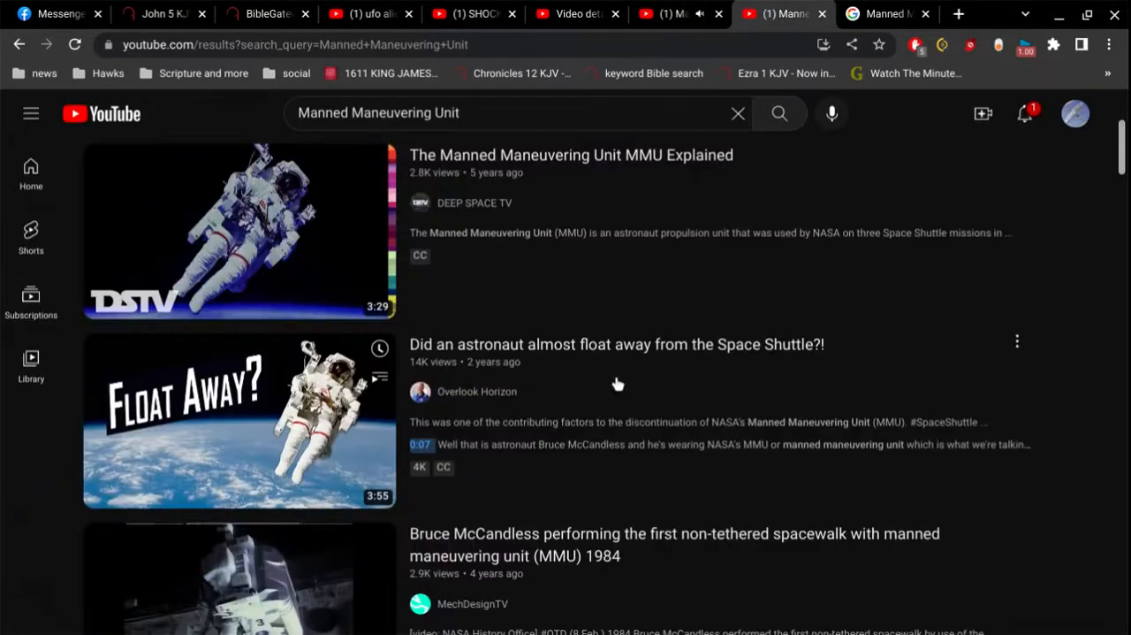
# - Open the Smithsonian 'Manned Maneuvering Unit (MMU)' video from the top of the results
pyautogui.scroll(3)
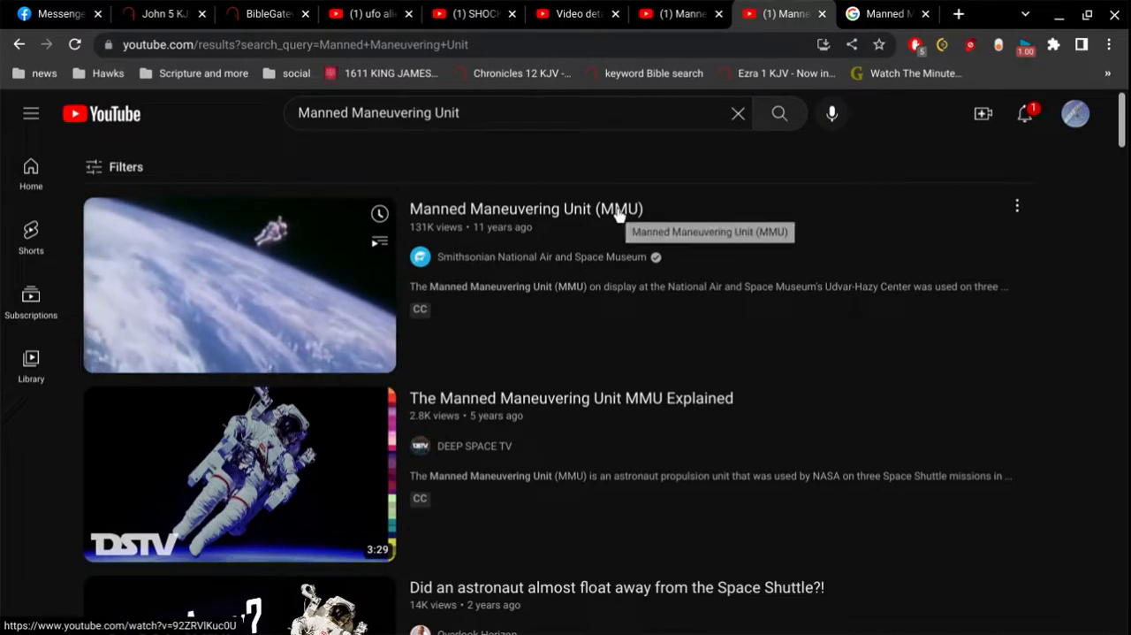
pyautogui.click(239, 285)
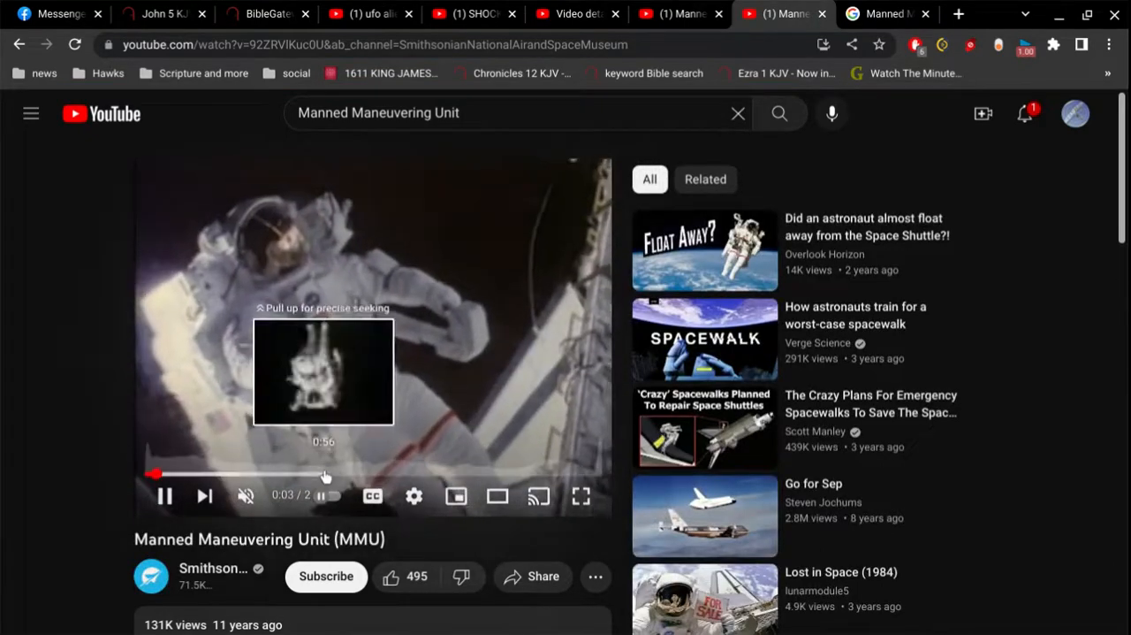
pyautogui.moveTo(442, 477)
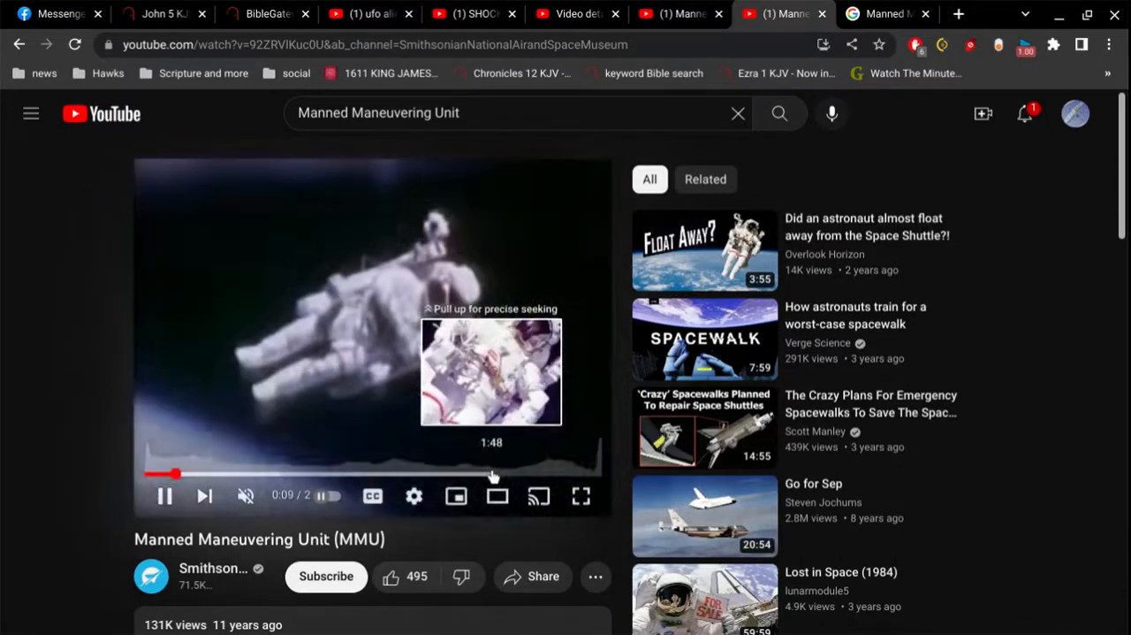
pyautogui.moveTo(49, 302)
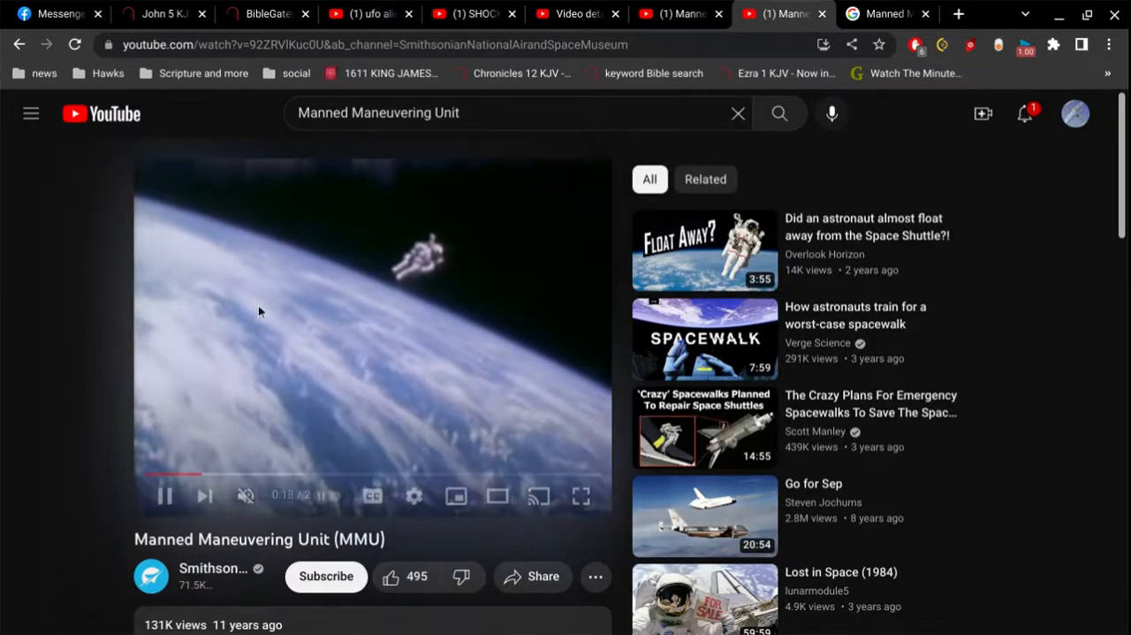
pyautogui.moveTo(104, 276)
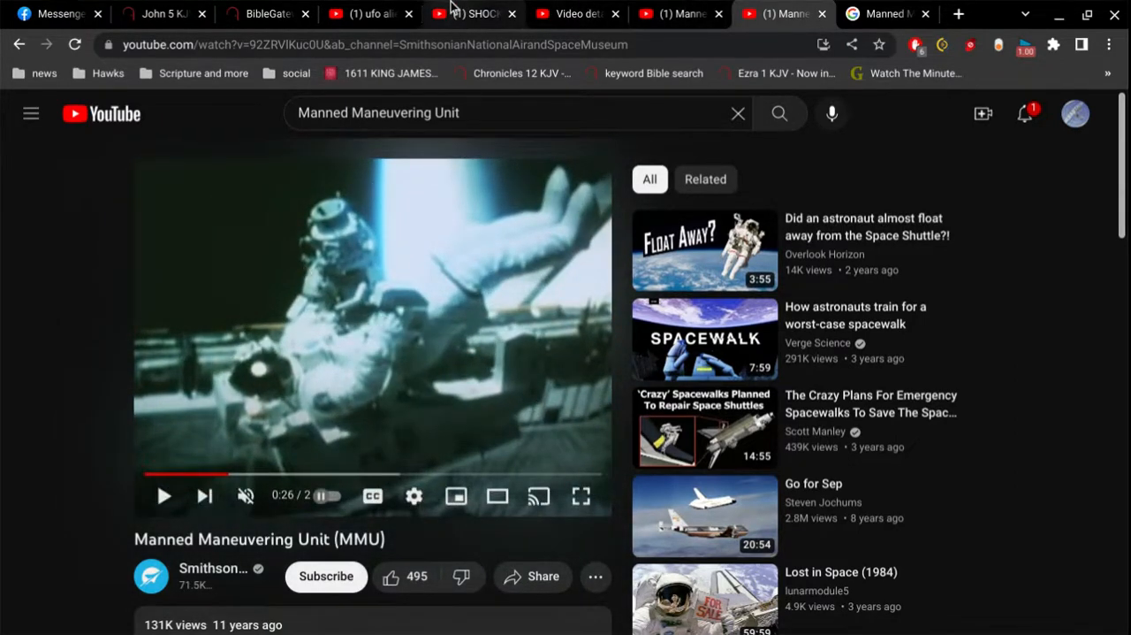
pyautogui.click(473, 13)
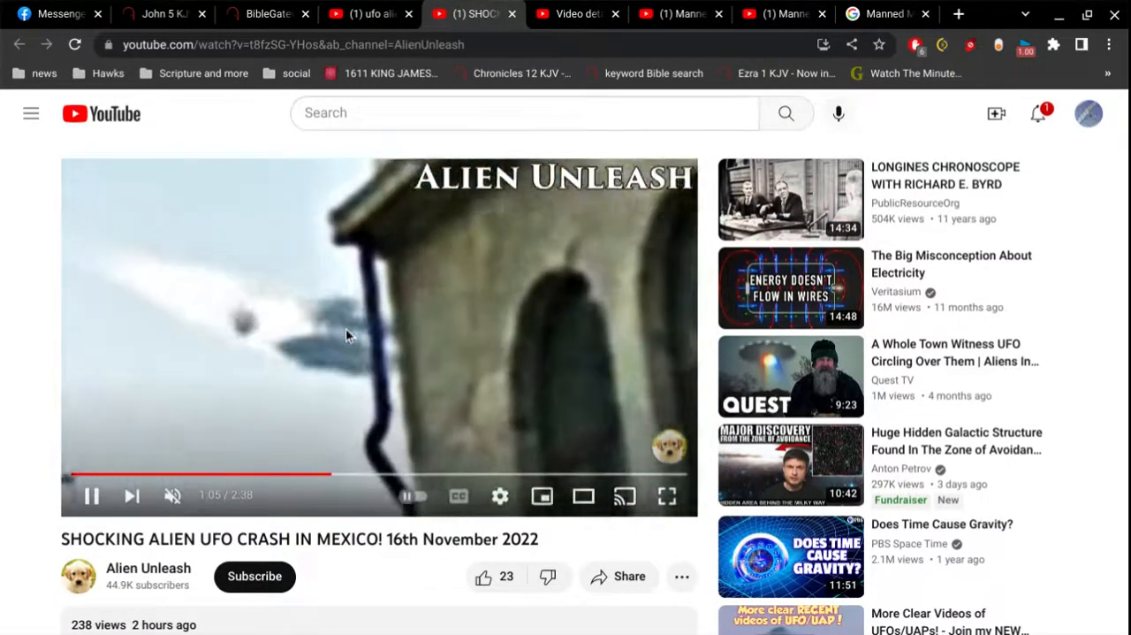
pyautogui.moveTo(31, 292)
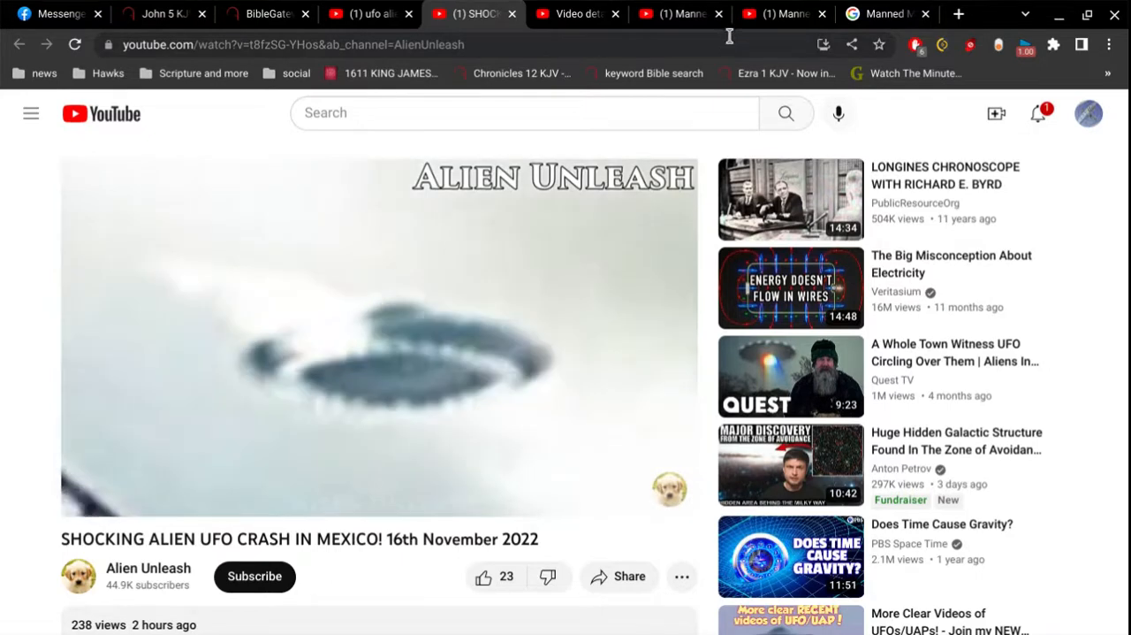
pyautogui.click(781, 13)
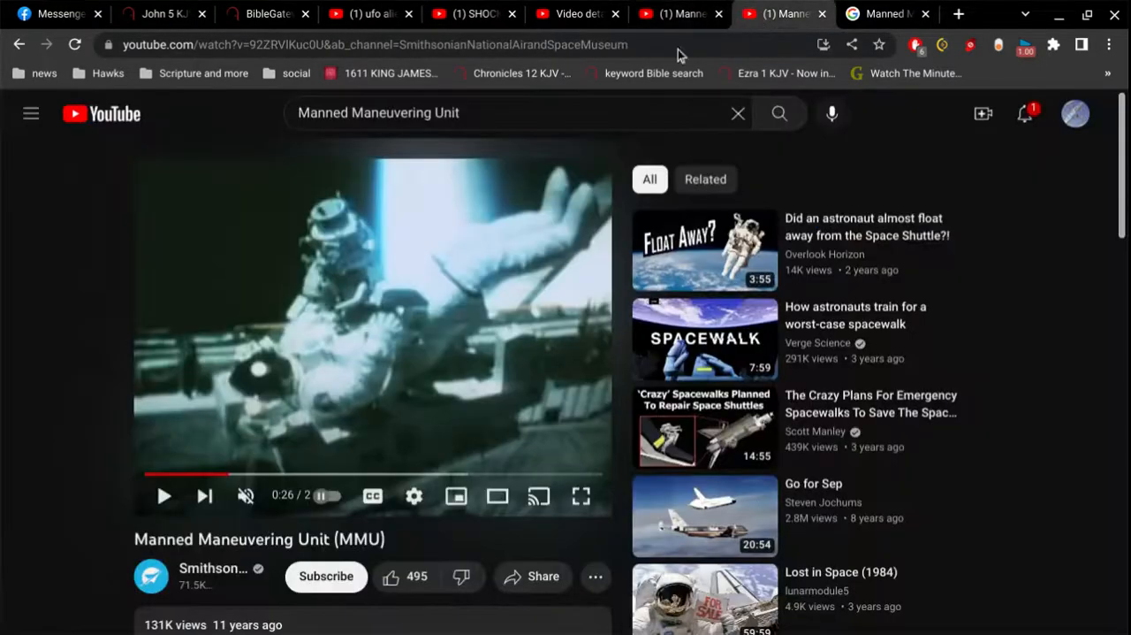
pyautogui.moveTo(95, 346)
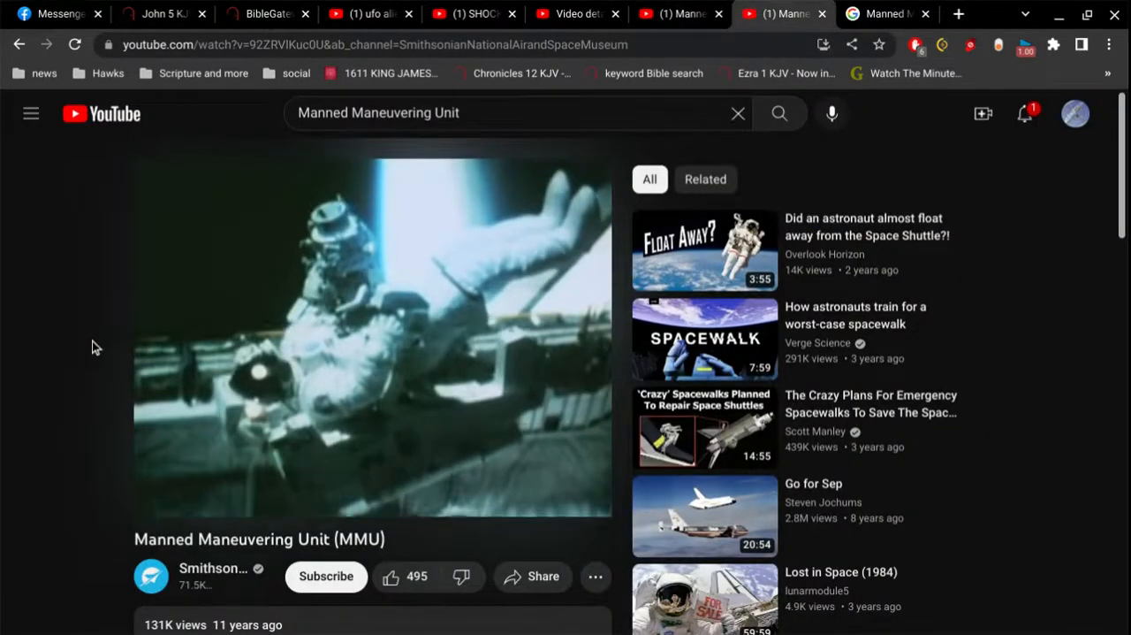